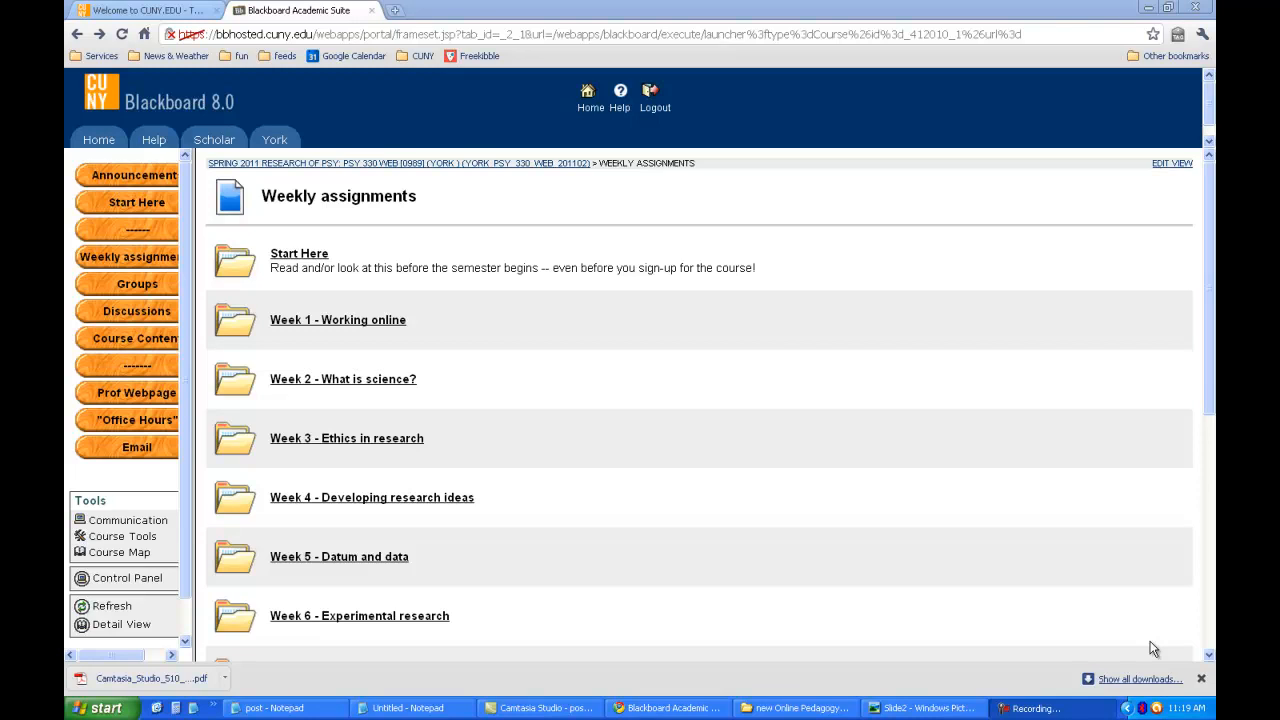
mouse_move(1021, 585)
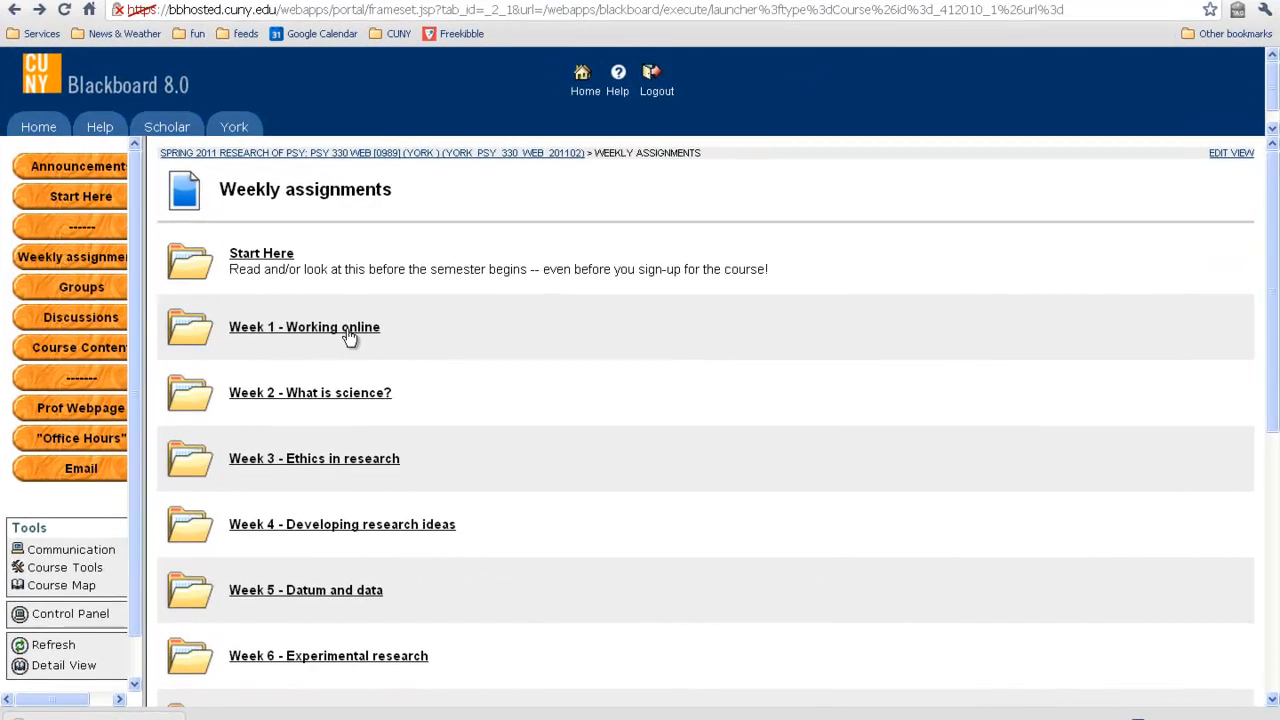
Step: Open the 'Week 1 - Working online' folder from Weekly assignments
click(304, 327)
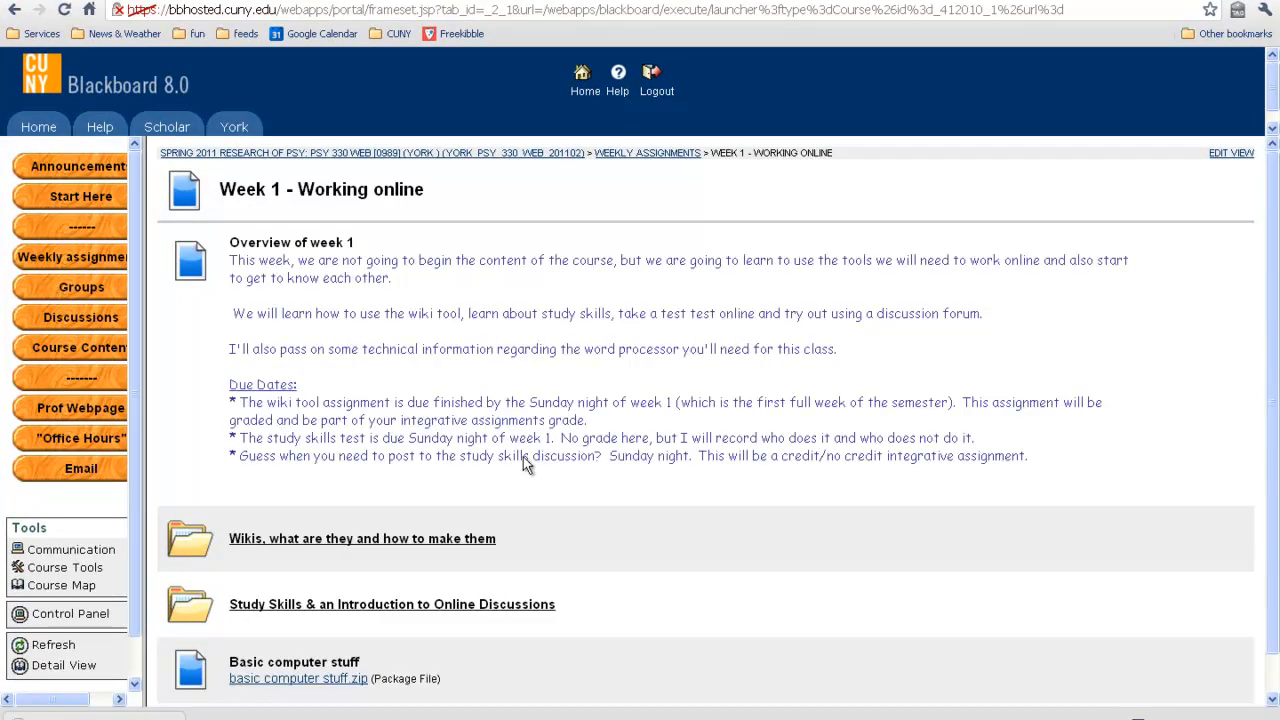
mouse_move(369, 553)
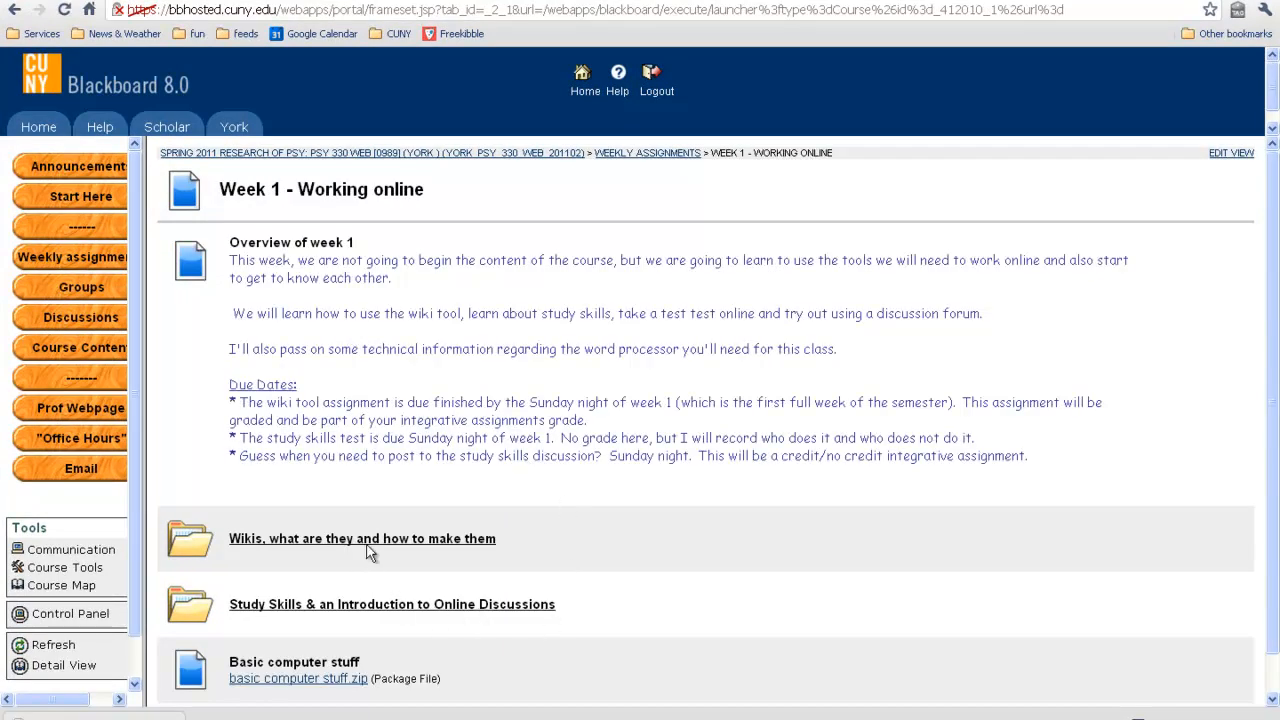
mouse_move(377, 617)
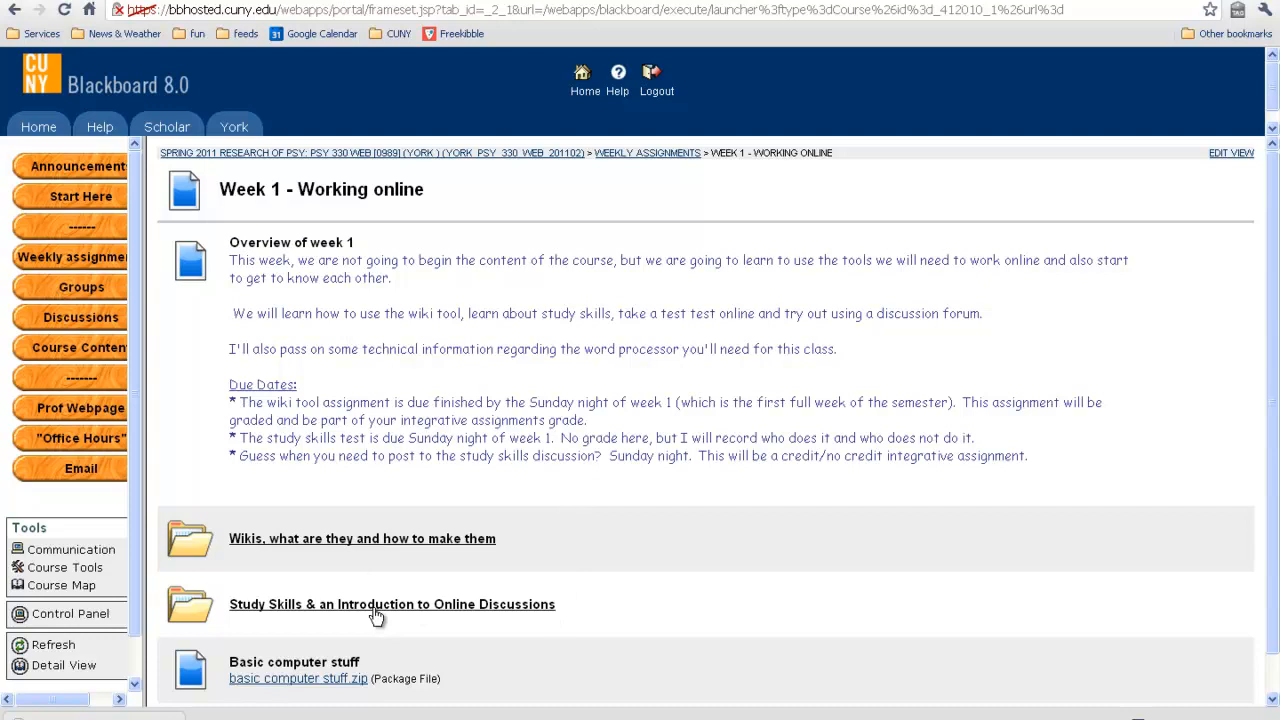
Step: Open the Study Skills & Introduction to Online Discussions folder and scroll to the discussion instructions
click(391, 604)
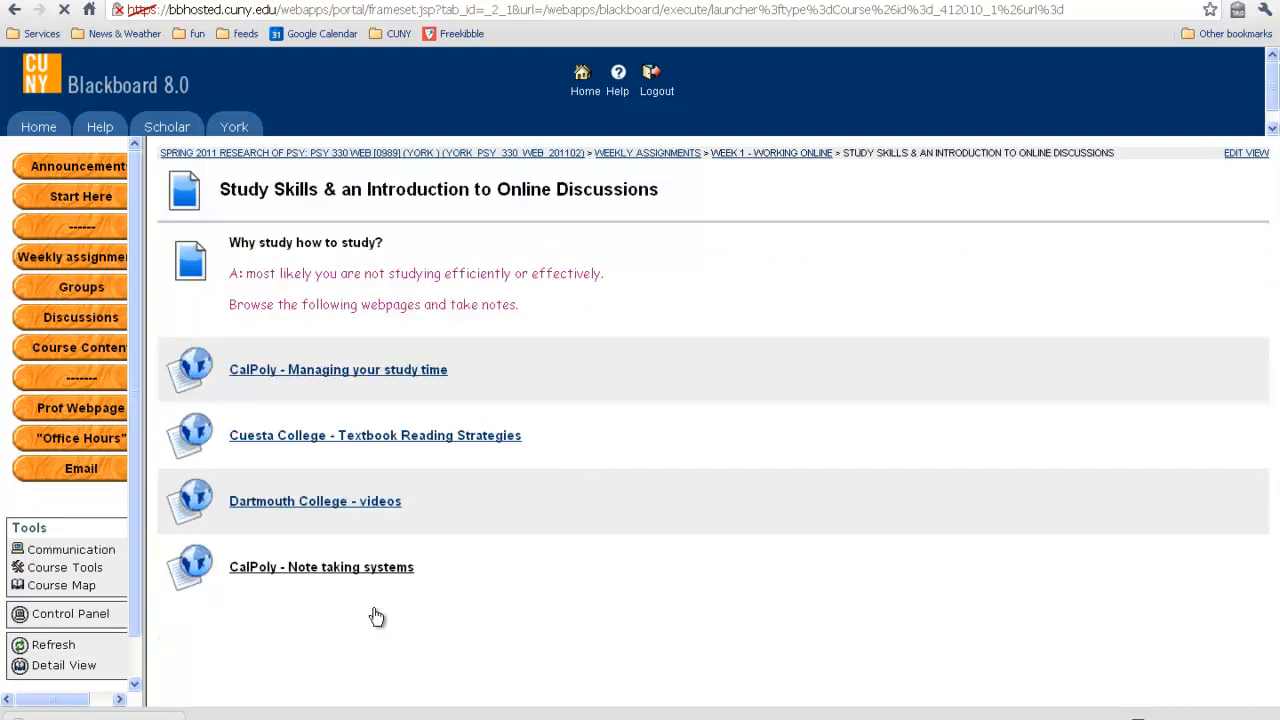
scroll(down, 3)
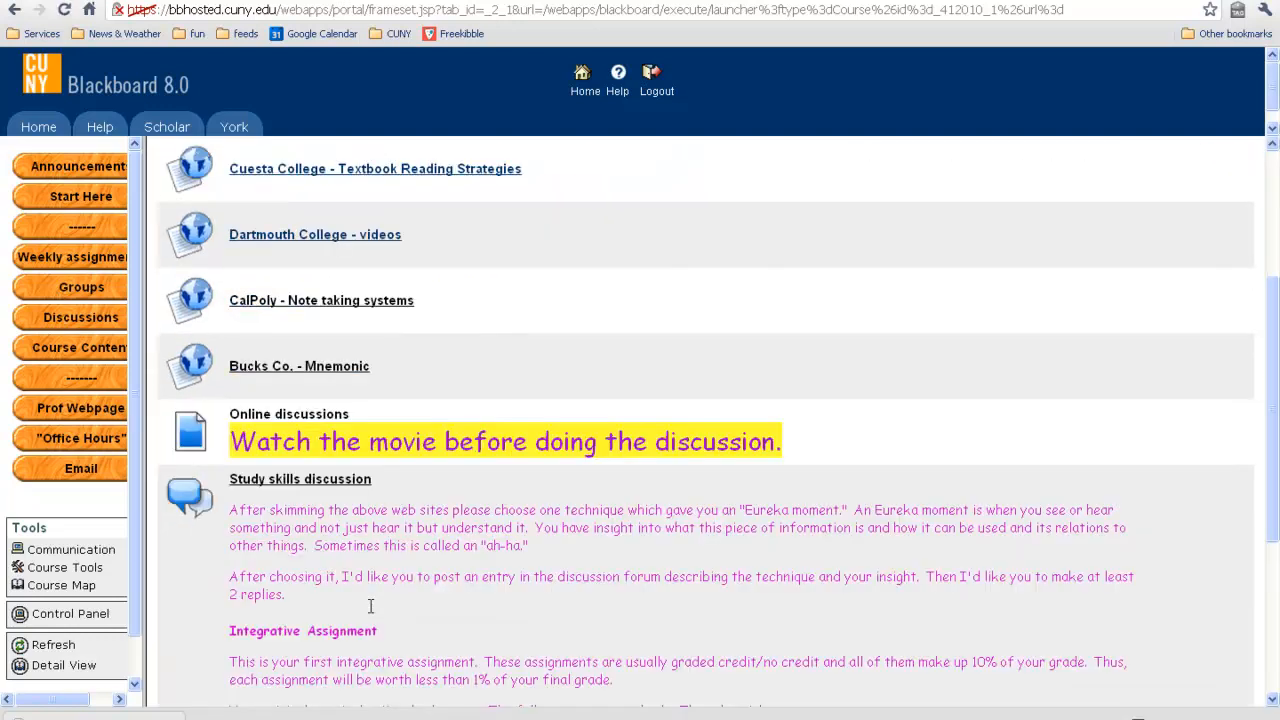
scroll(down, 3)
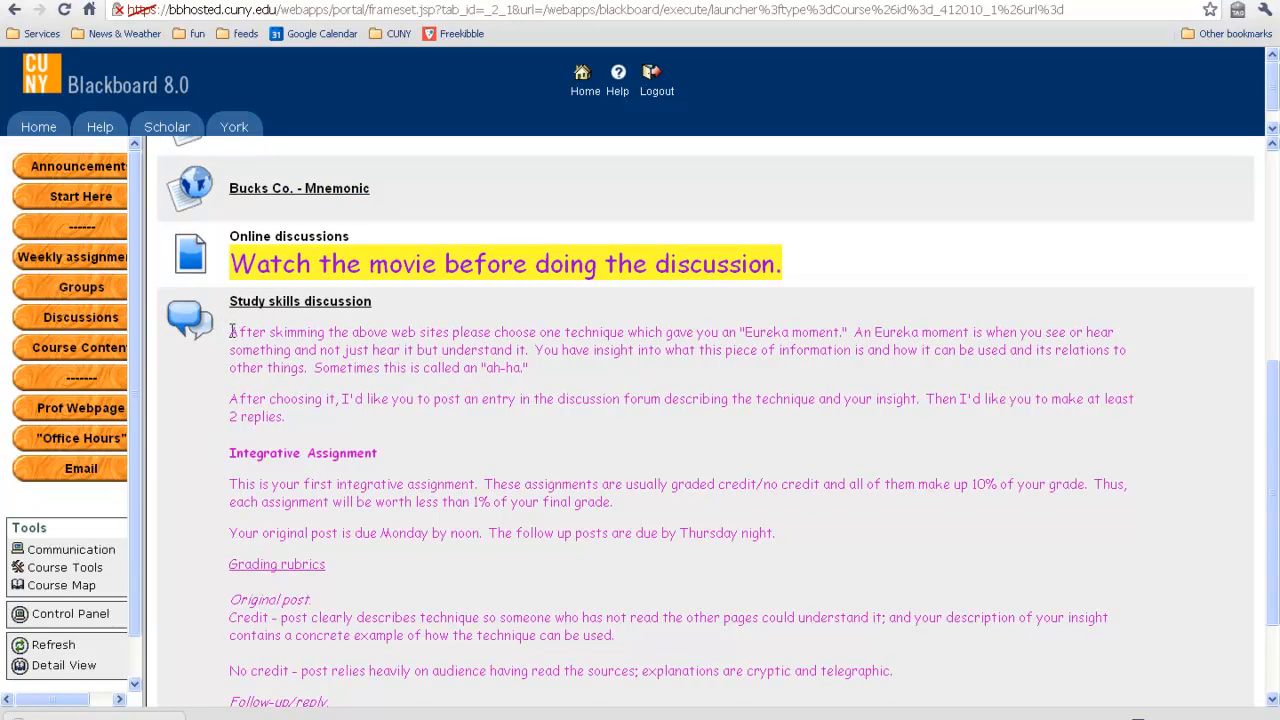
mouse_move(322, 491)
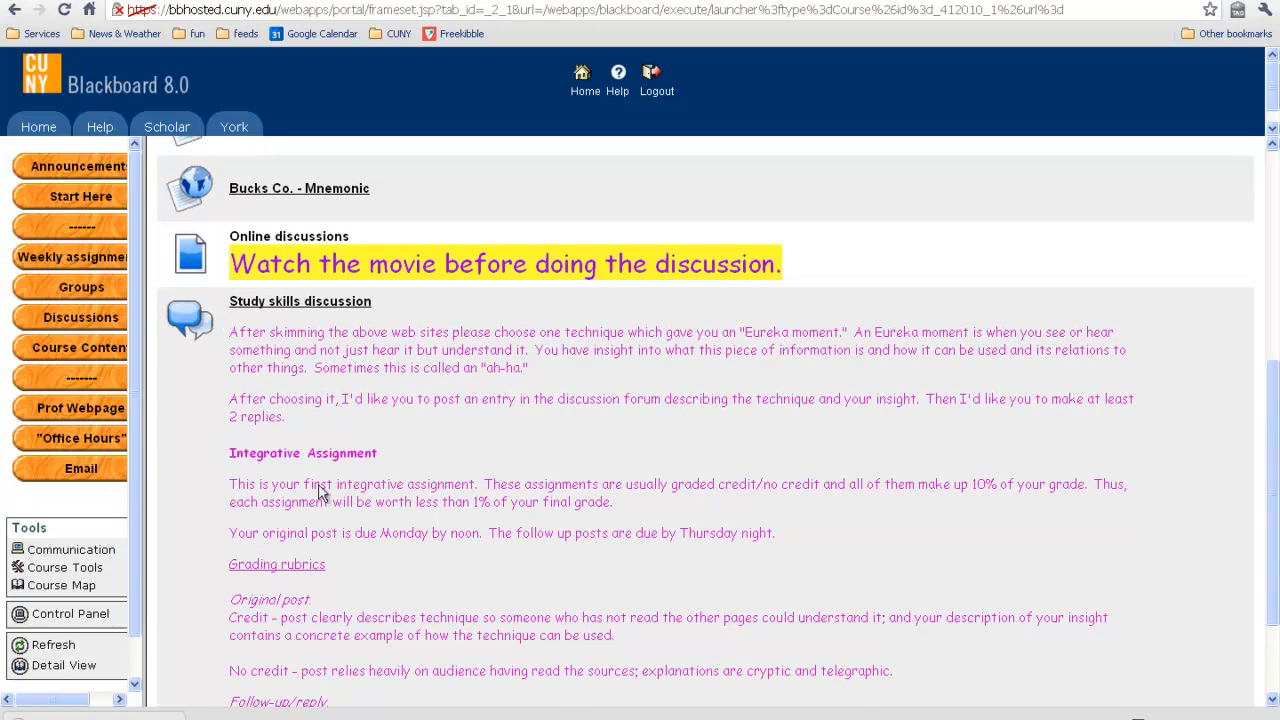
scroll(down, 3)
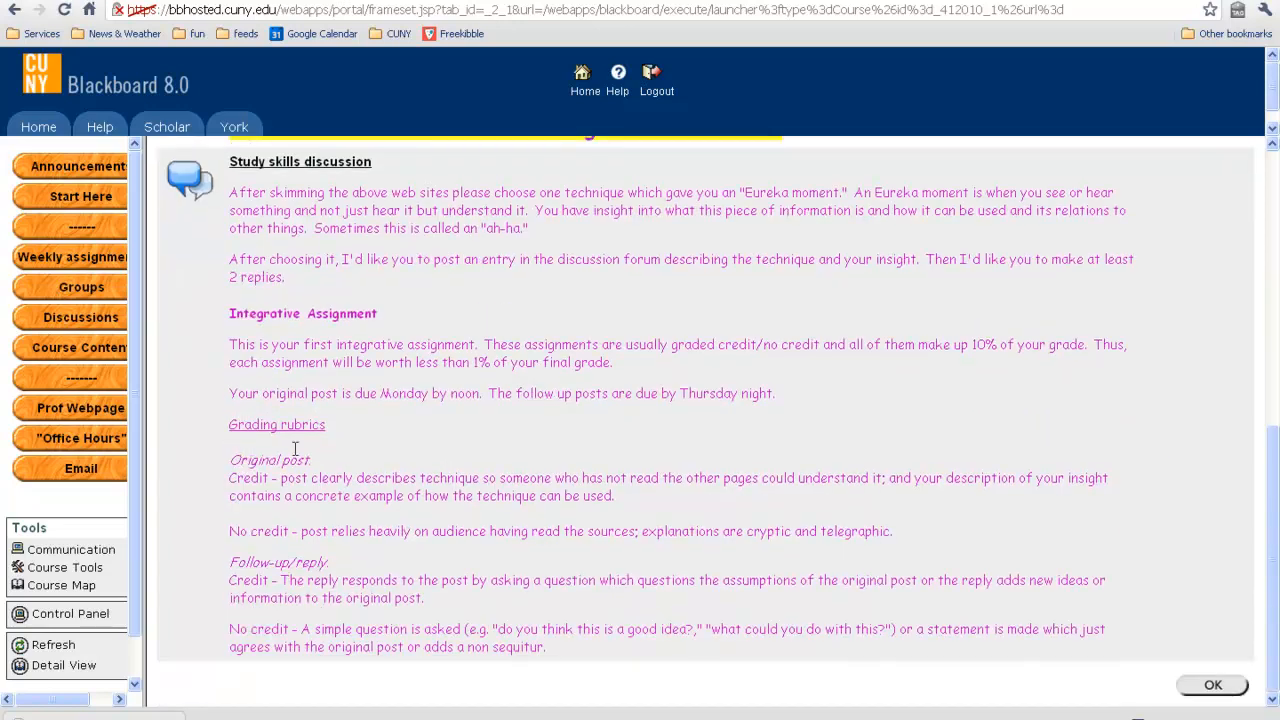
mouse_move(203, 418)
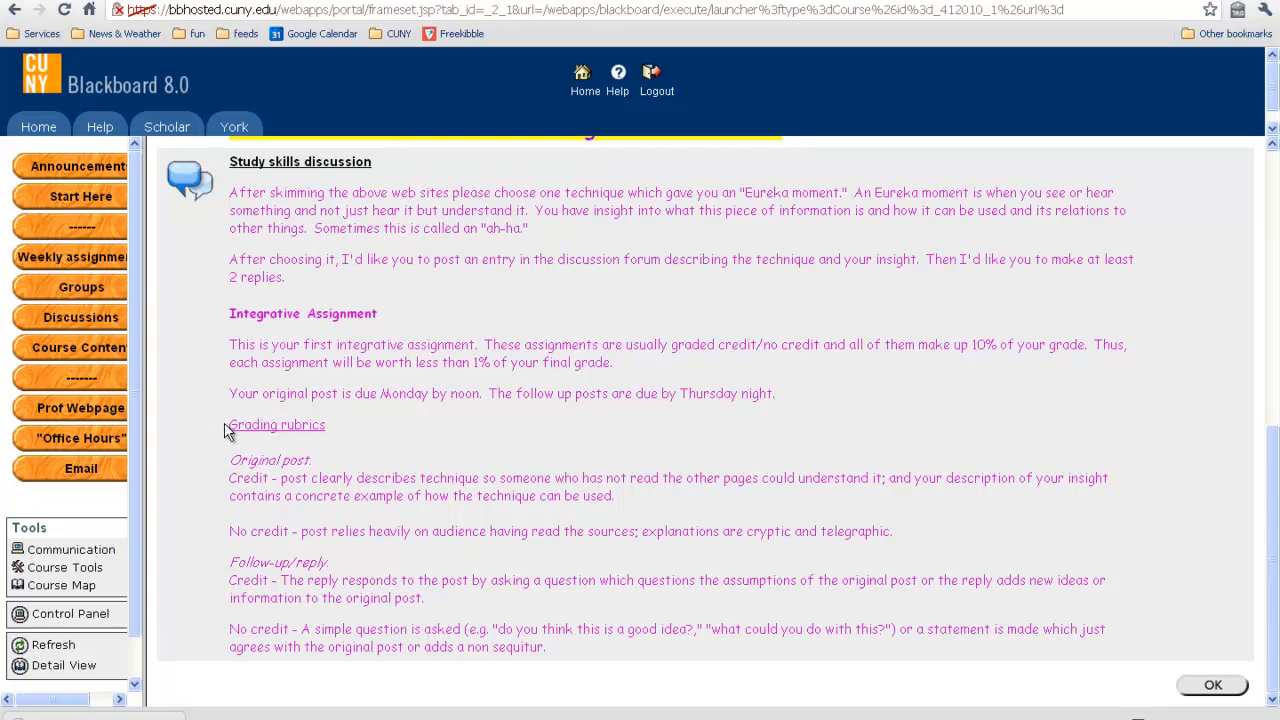
mouse_move(236, 414)
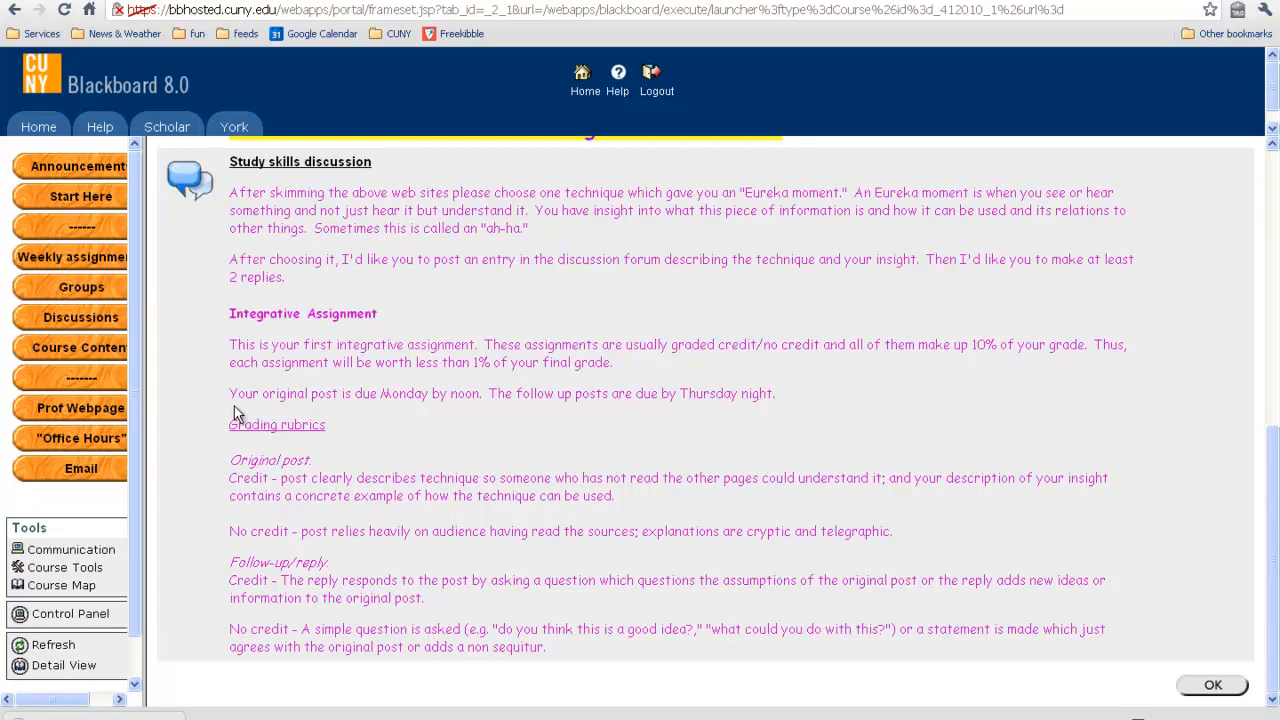
mouse_move(238, 412)
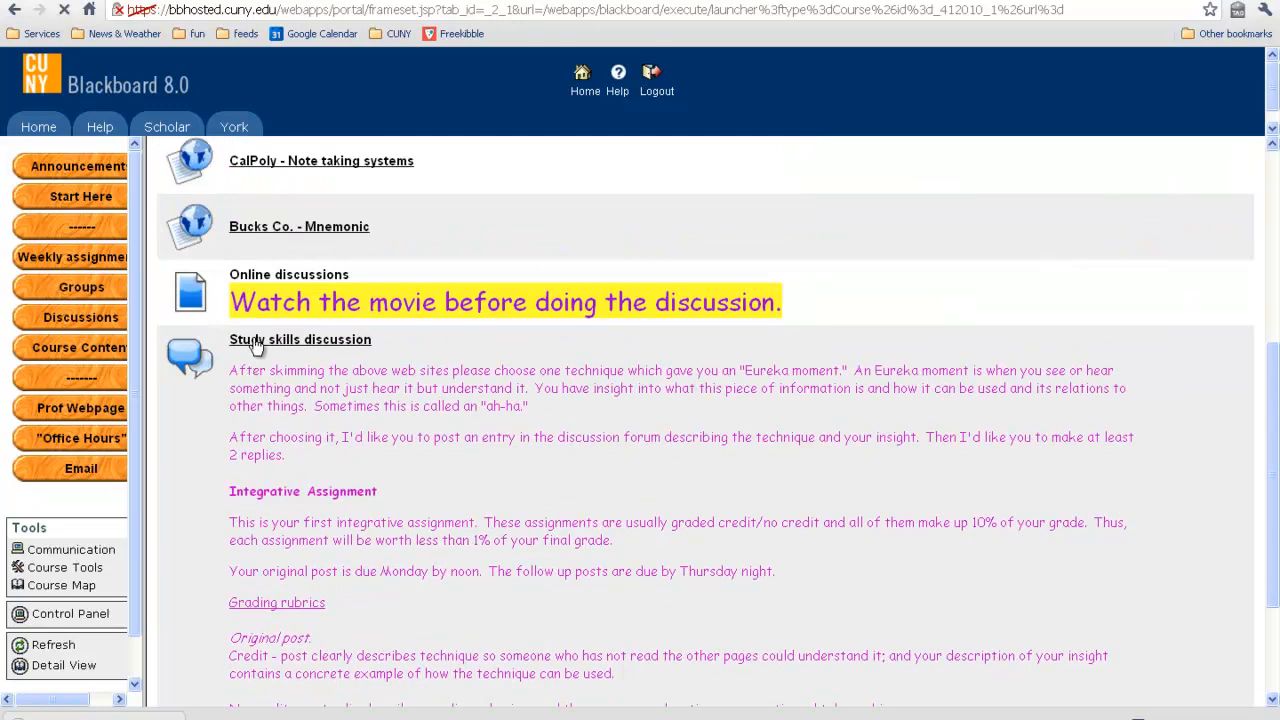
Step: Open the 'Study skills discussion' forum to list its topic threads
click(300, 339)
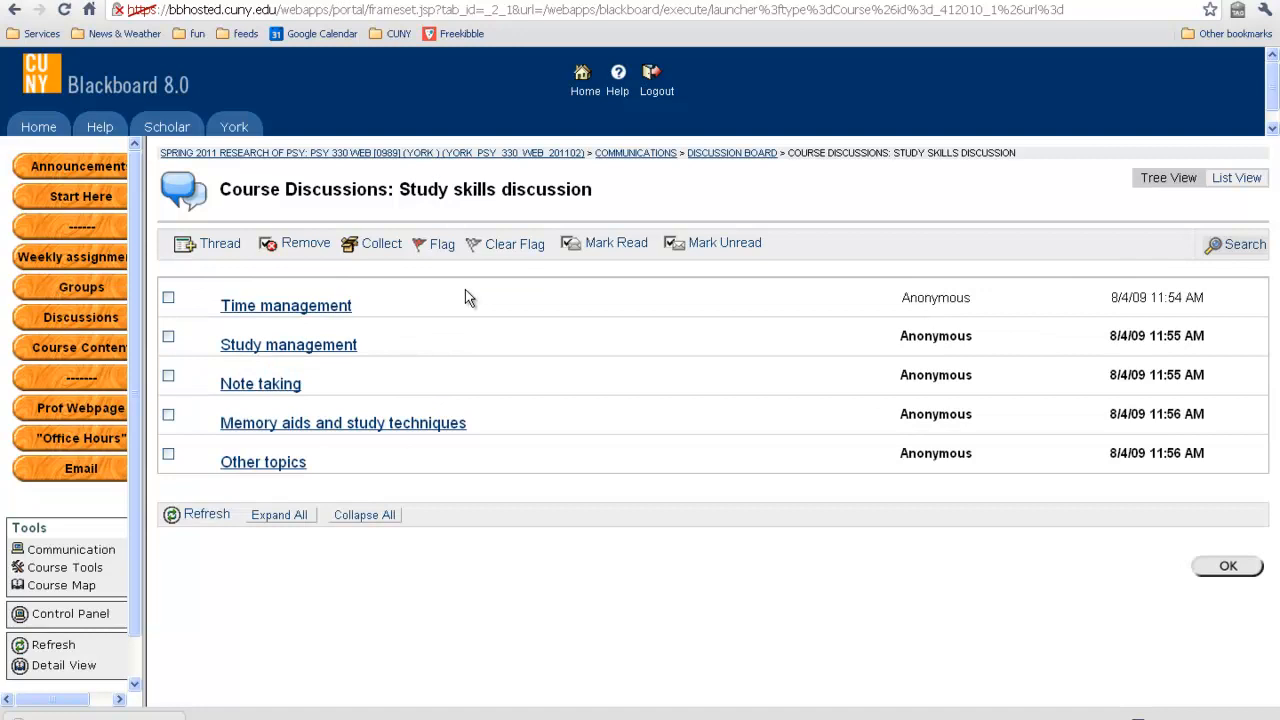
mouse_move(337, 306)
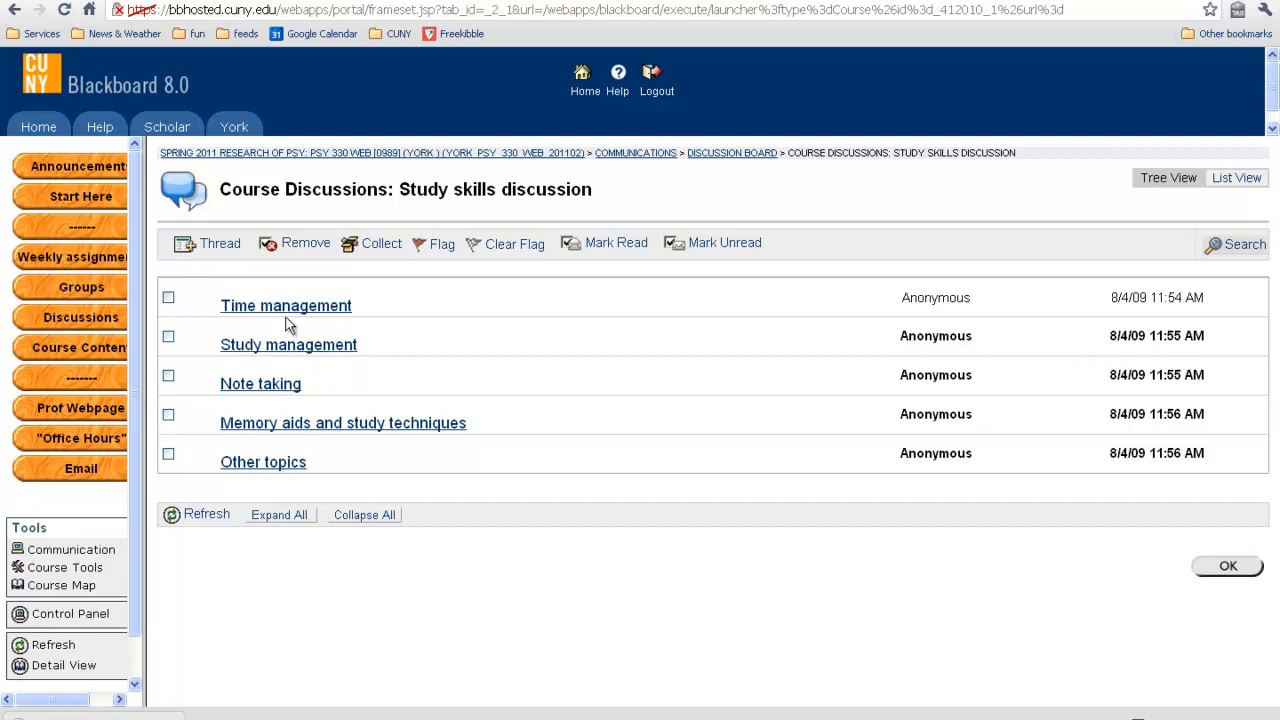
mouse_move(290, 310)
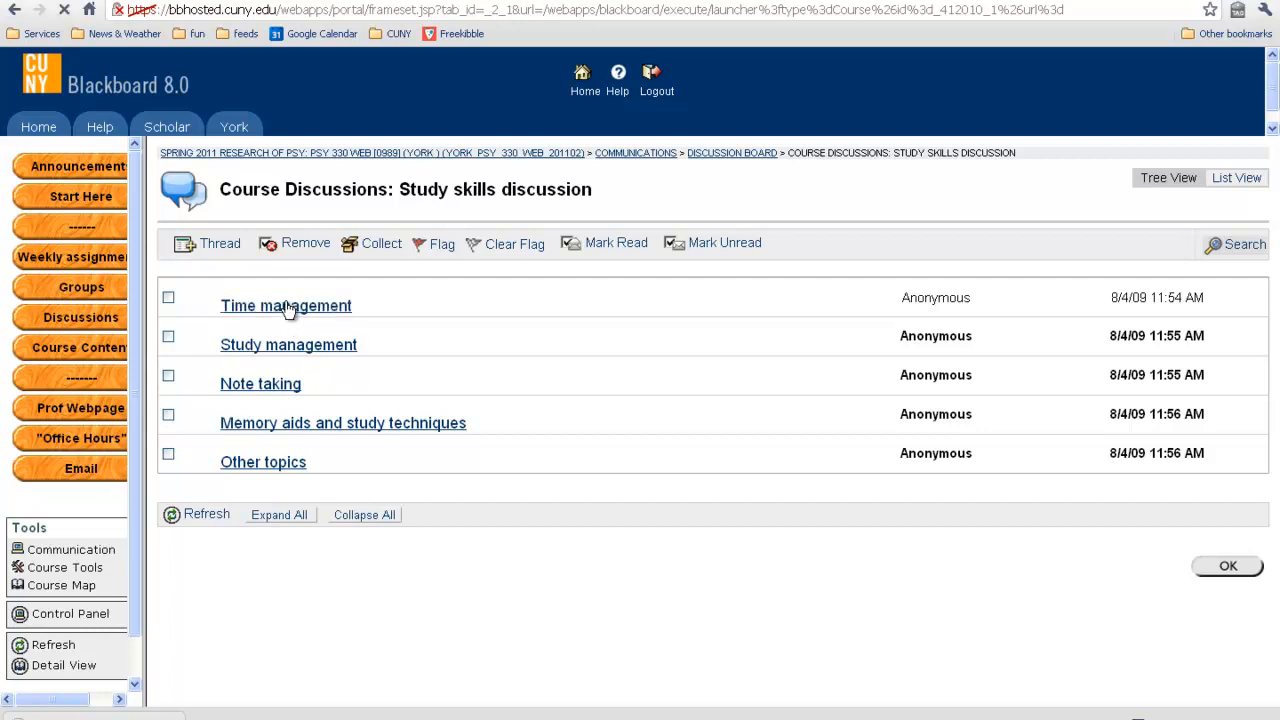
click(285, 305)
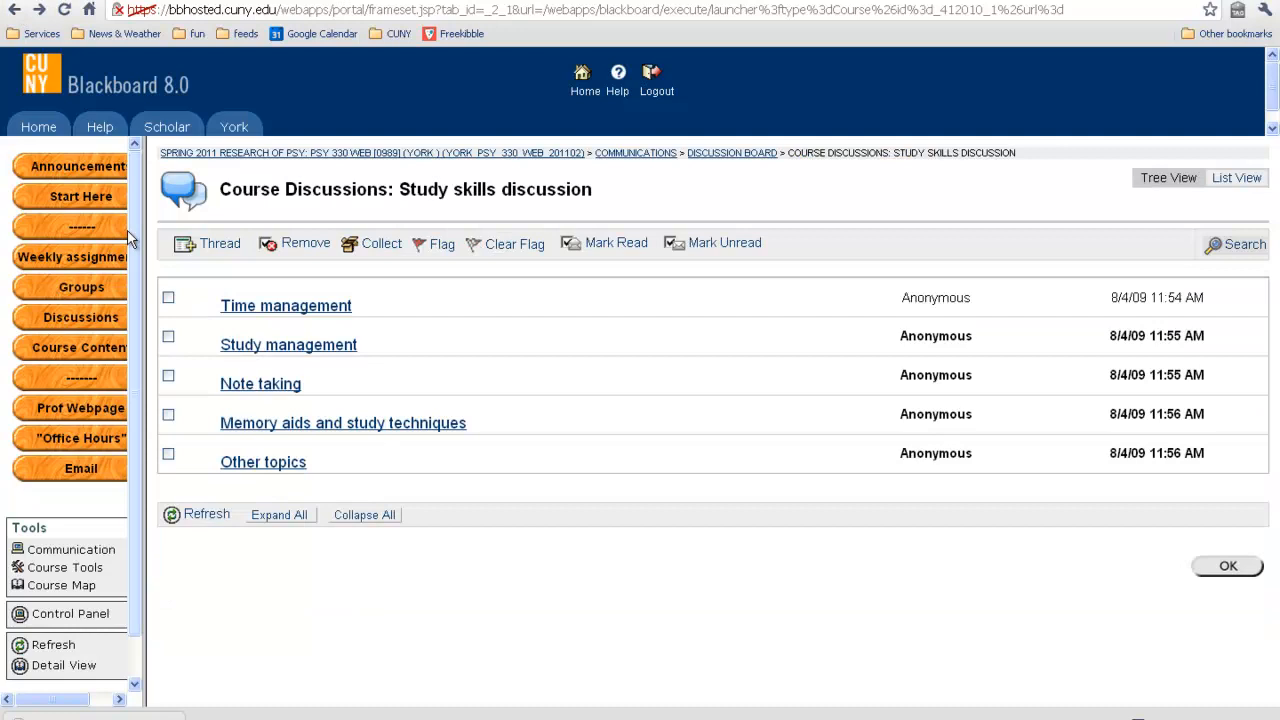
mouse_move(431, 558)
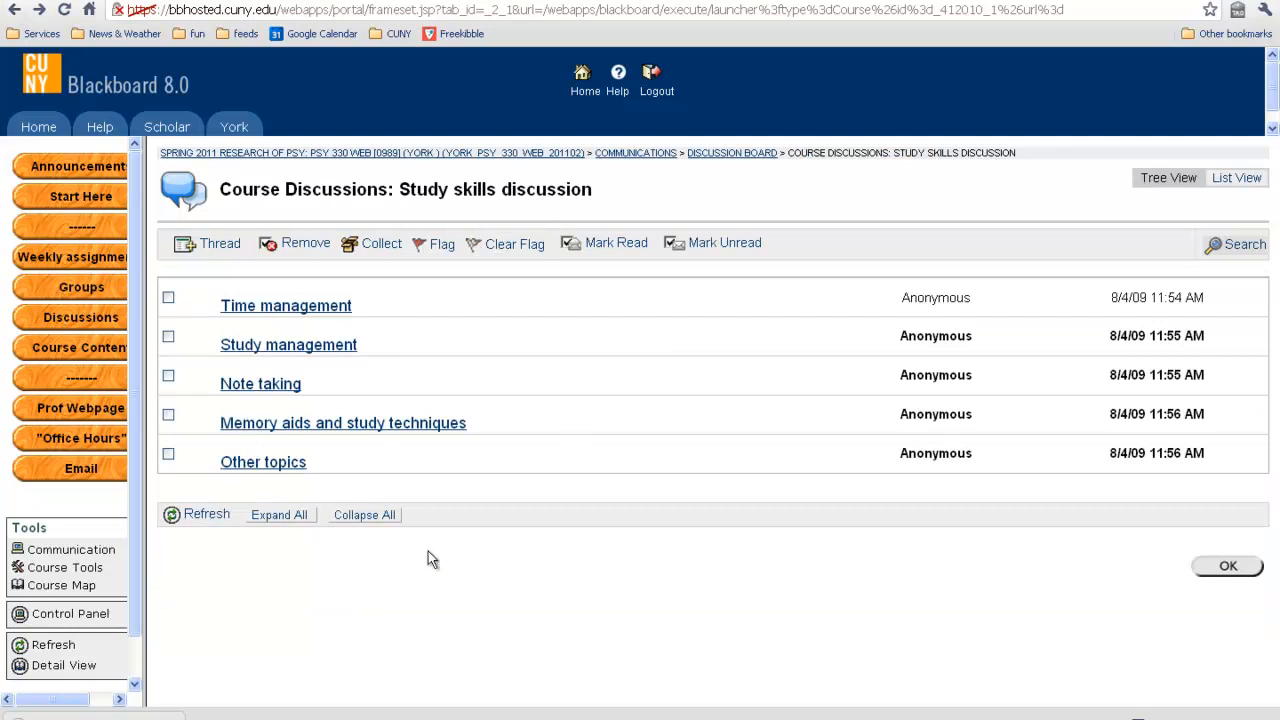
mouse_move(617, 500)
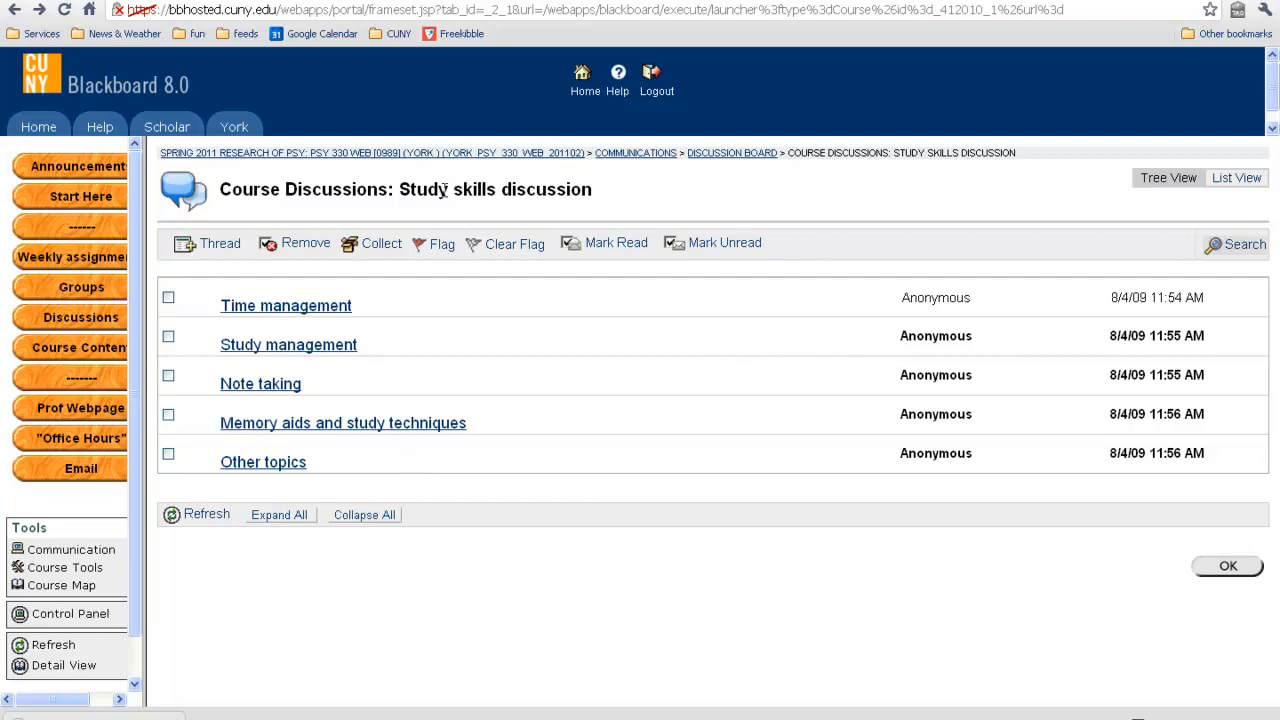
mouse_move(210, 303)
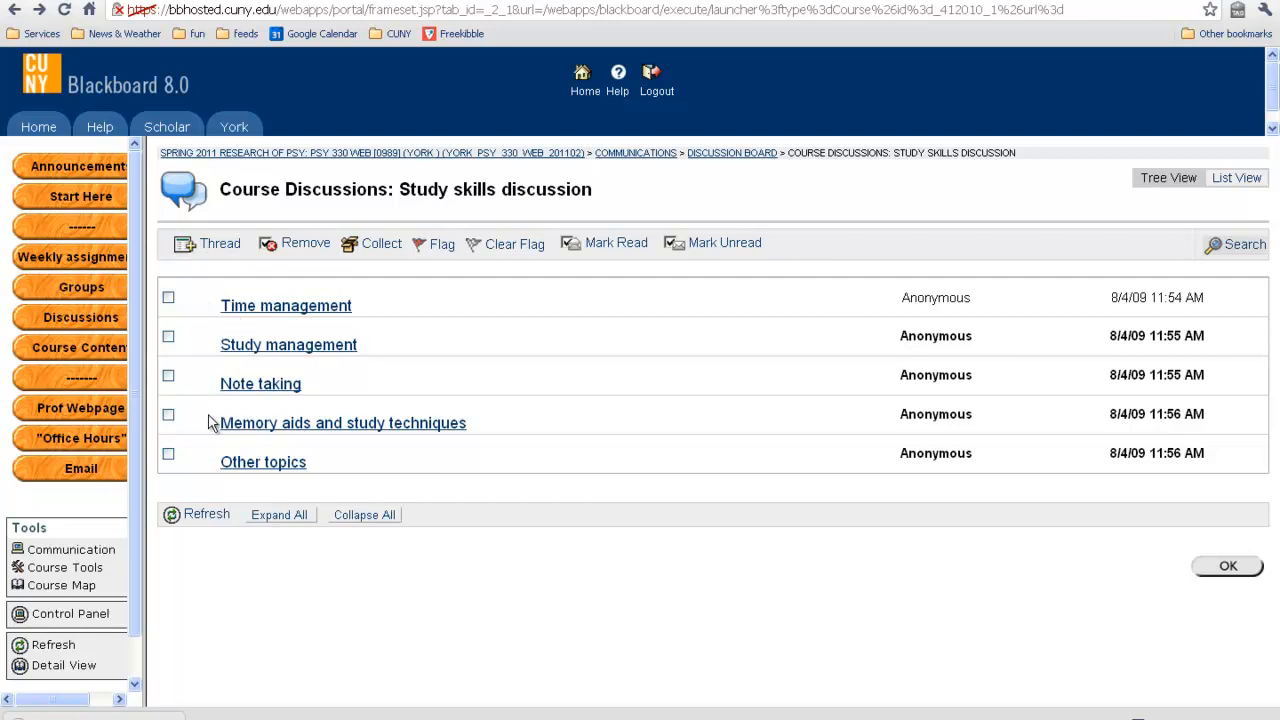
mouse_move(202, 460)
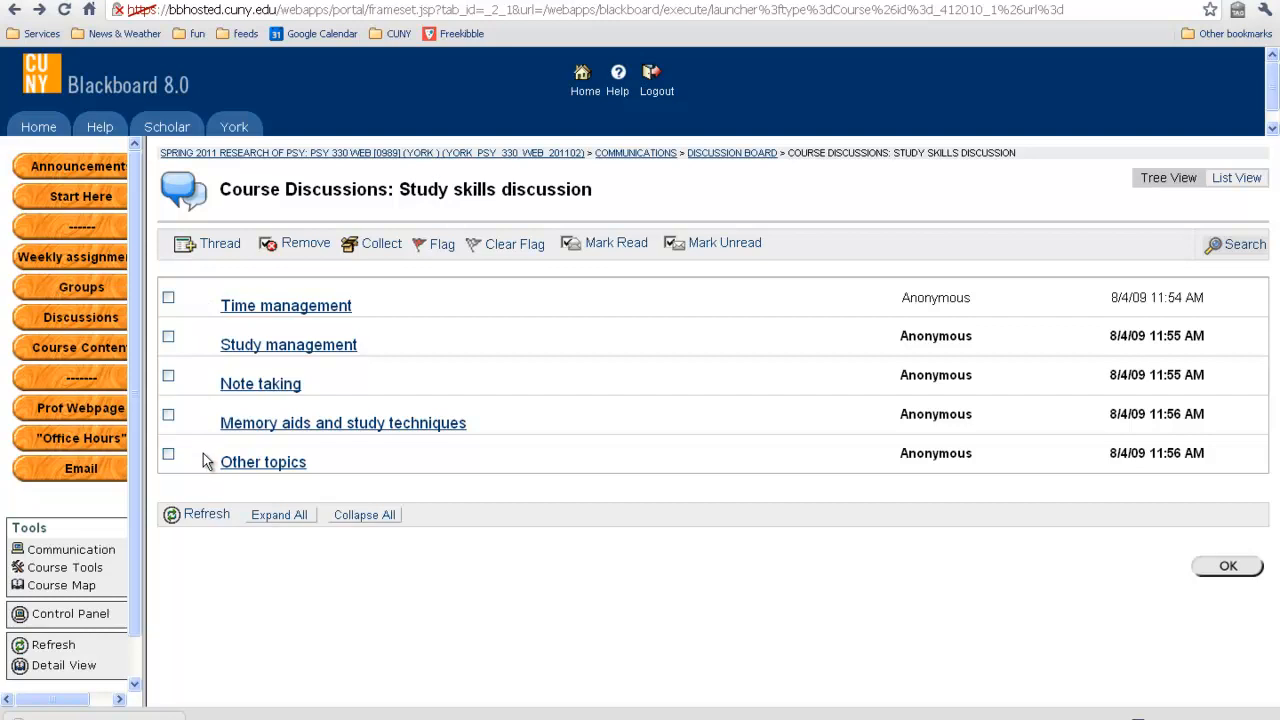
mouse_move(290, 345)
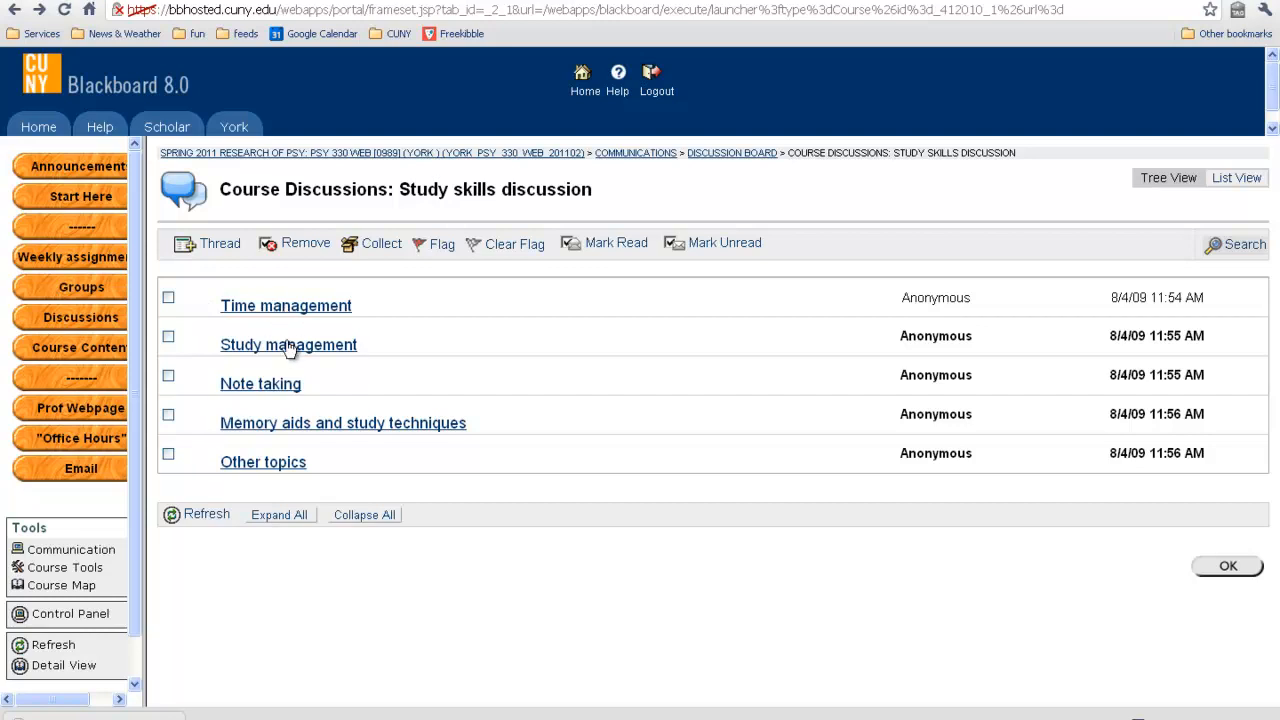
mouse_move(324, 395)
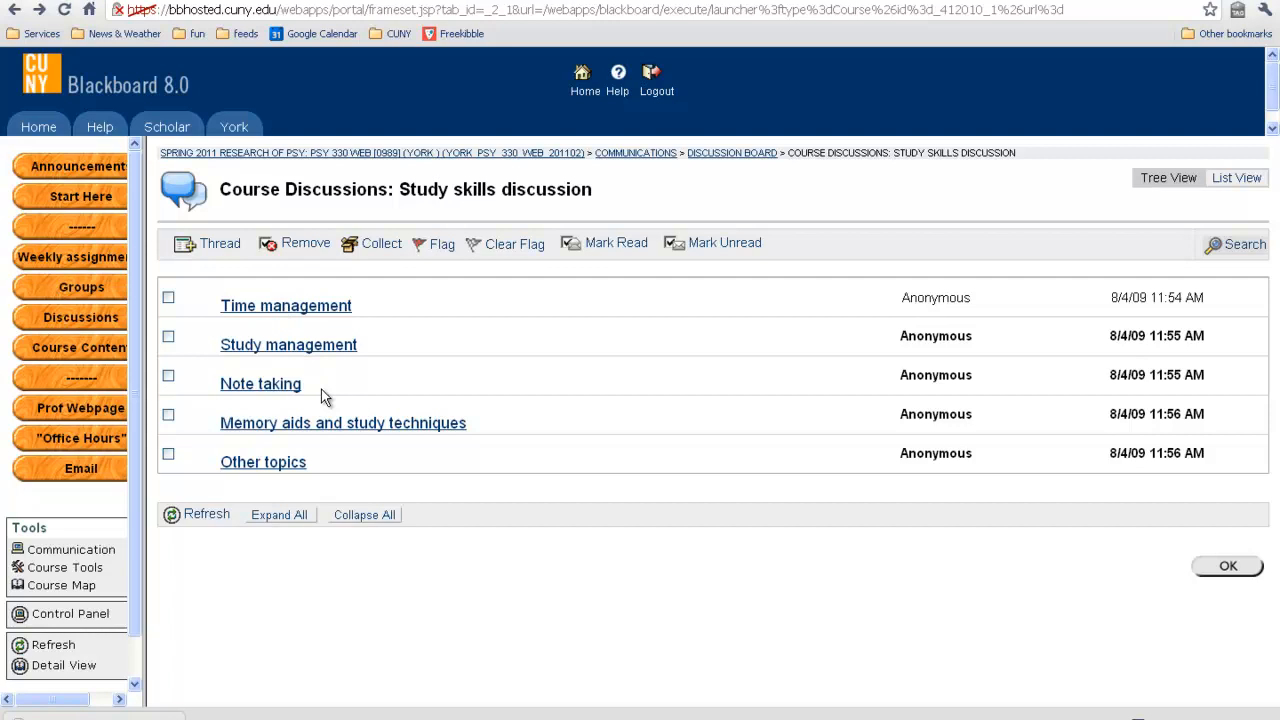
mouse_move(323, 393)
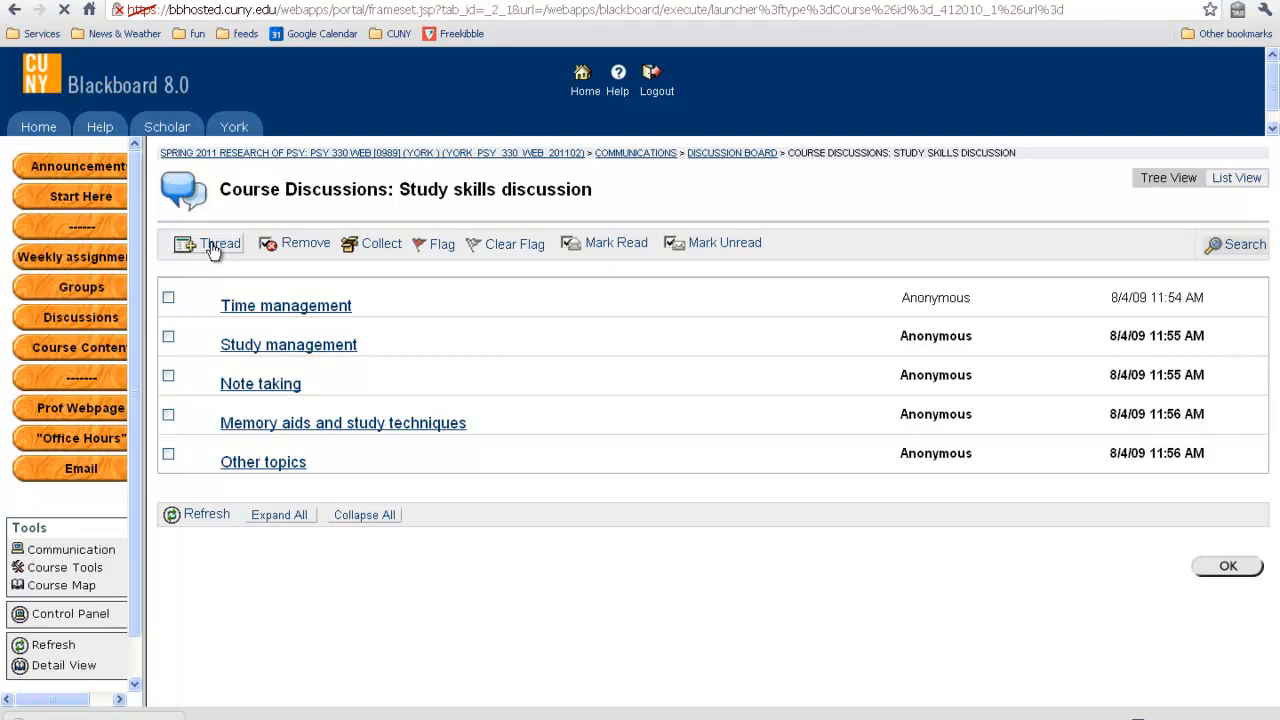
Step: Start a new thread with the subject 'New thread - sleeping in class'
click(218, 243)
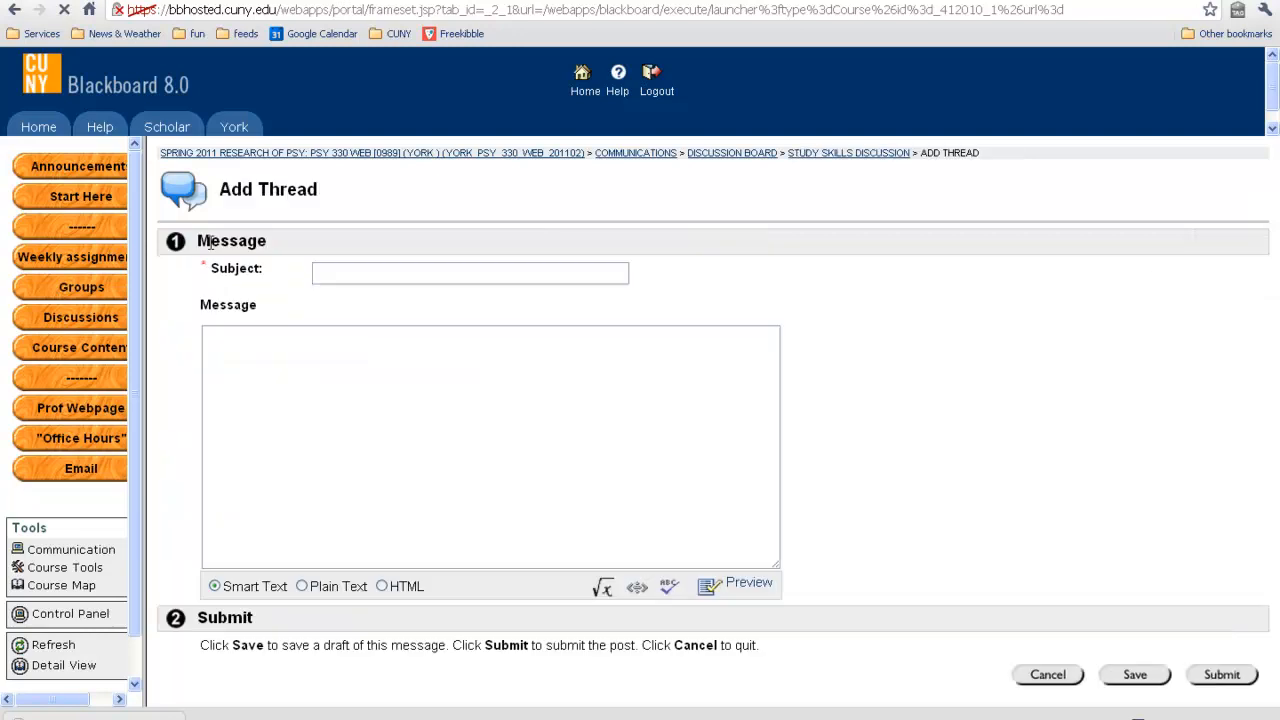
click(470, 272)
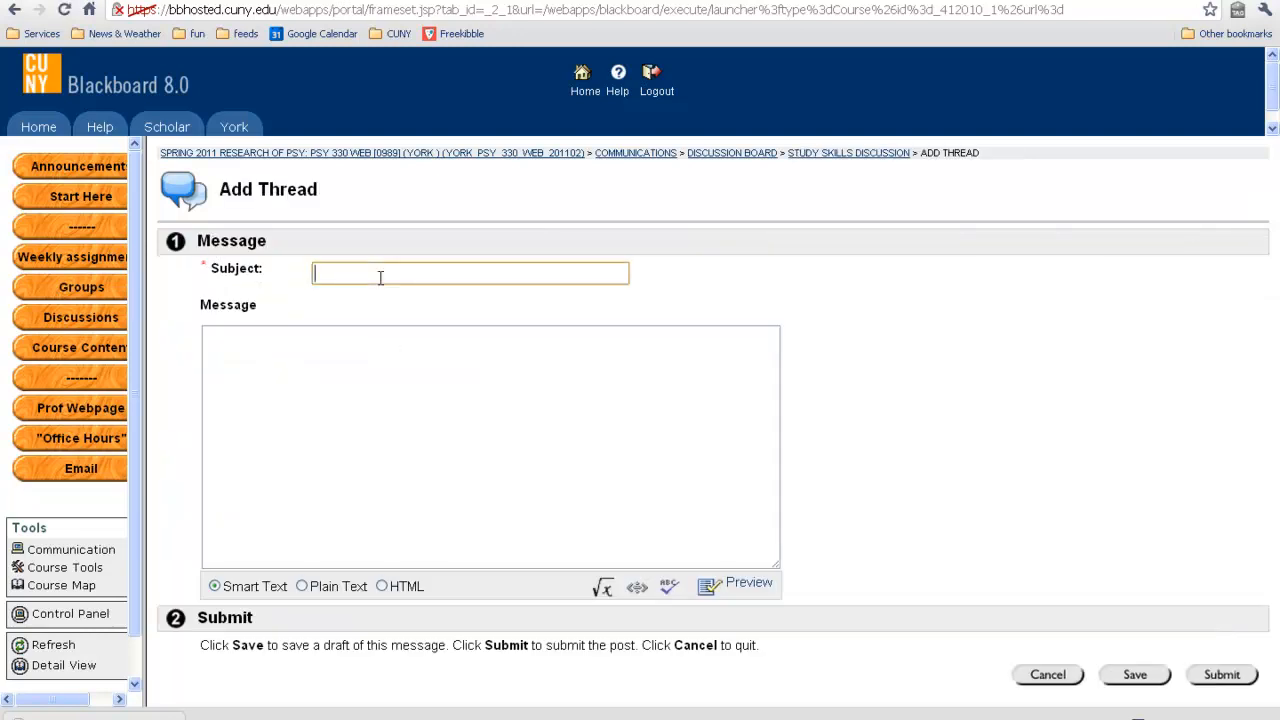
text(New thread -)
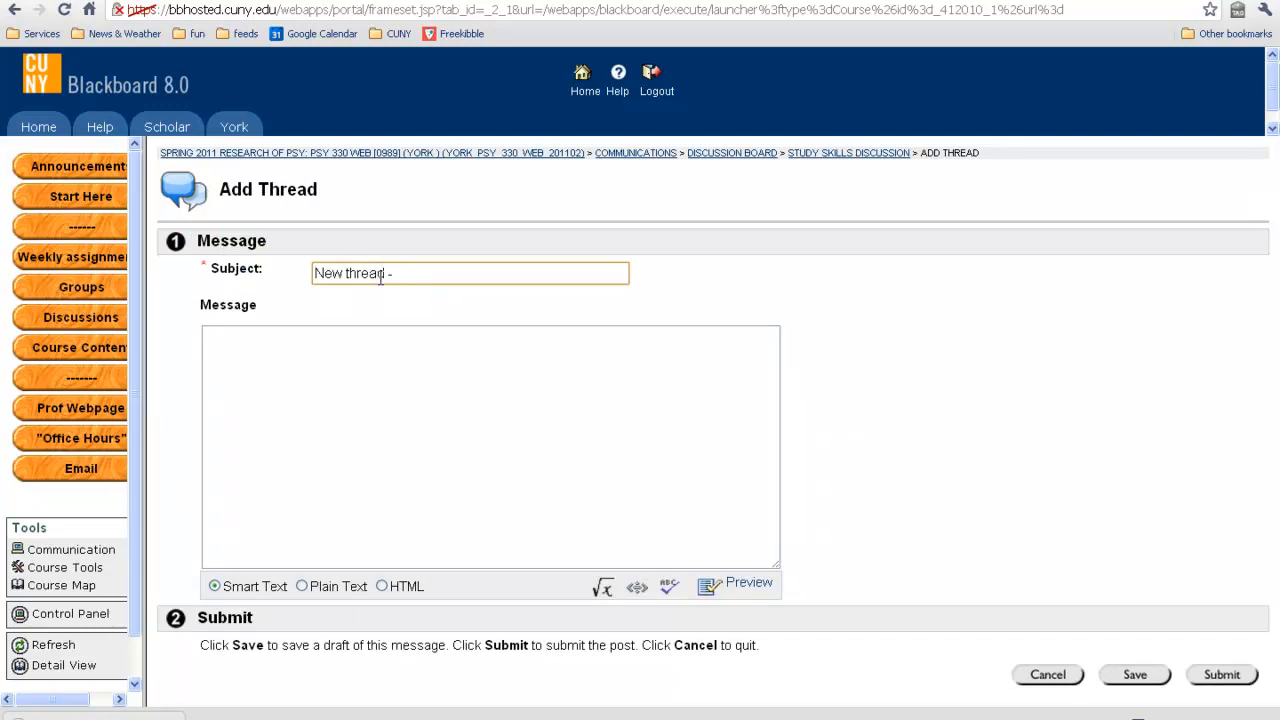
text(sleeping i)
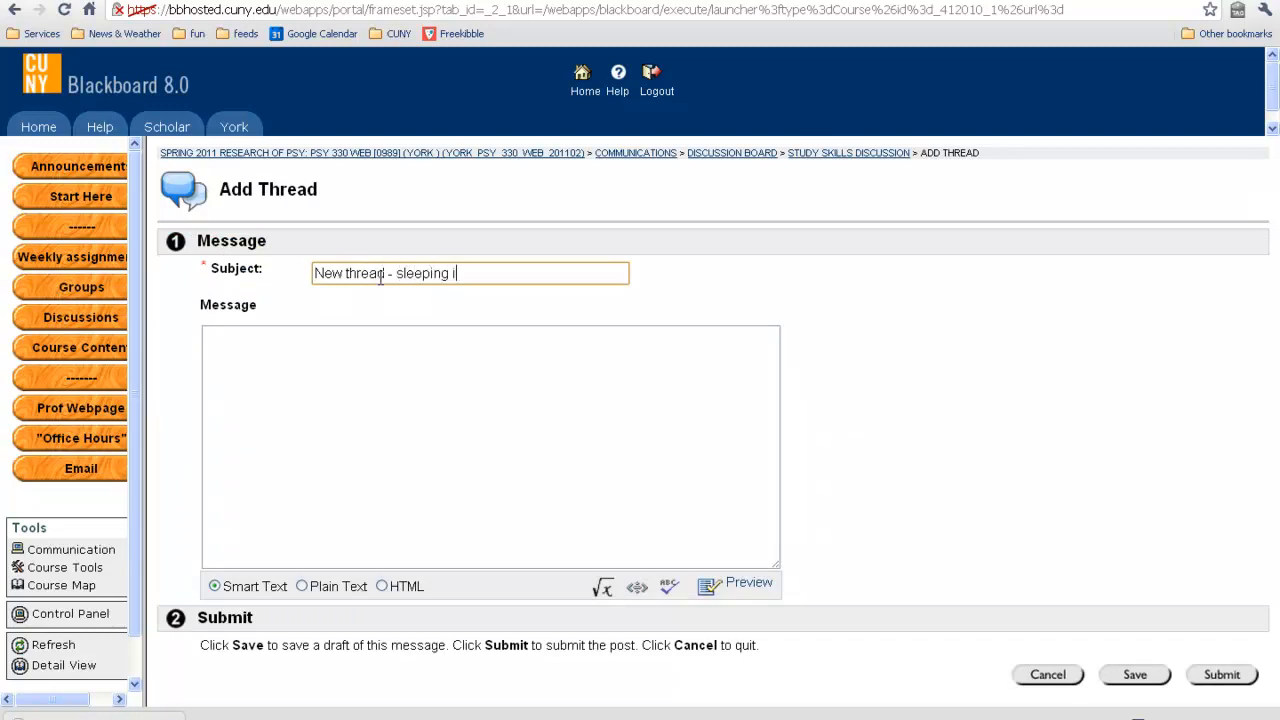
text(n class)
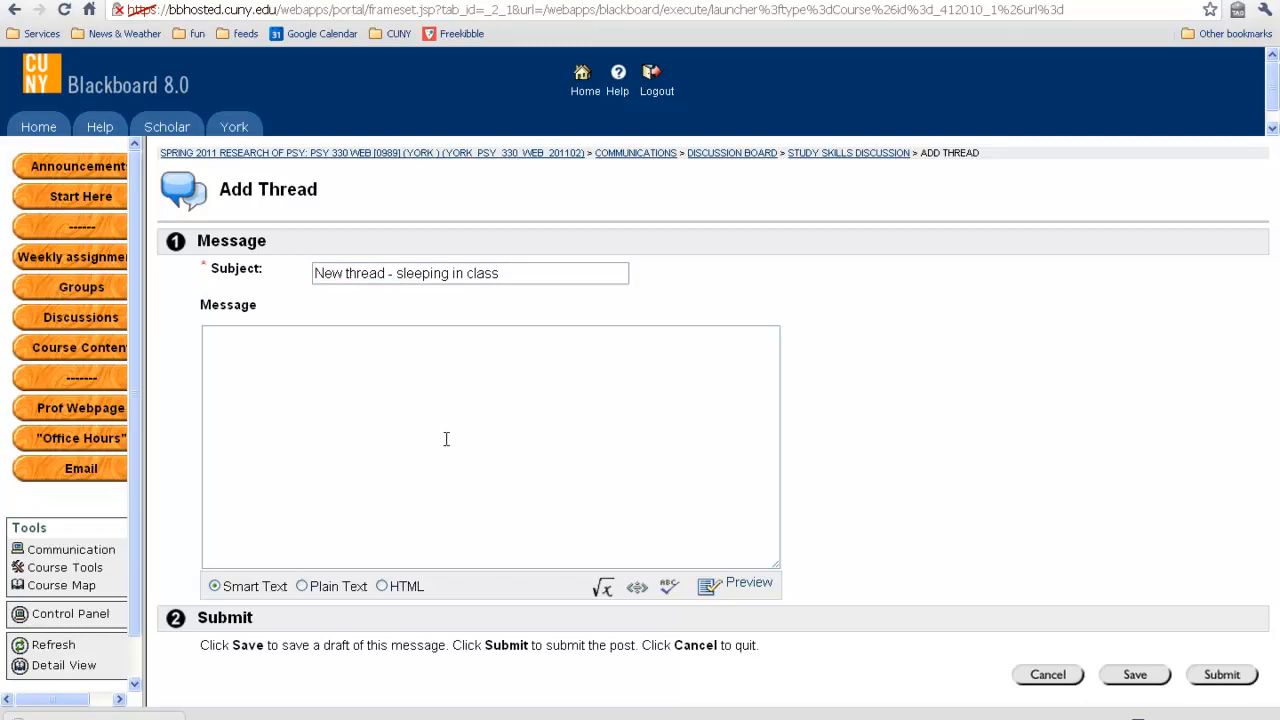
Step: Write a message saying sleeping is not a good study method and submit the thread
text(Sleeping in class is)
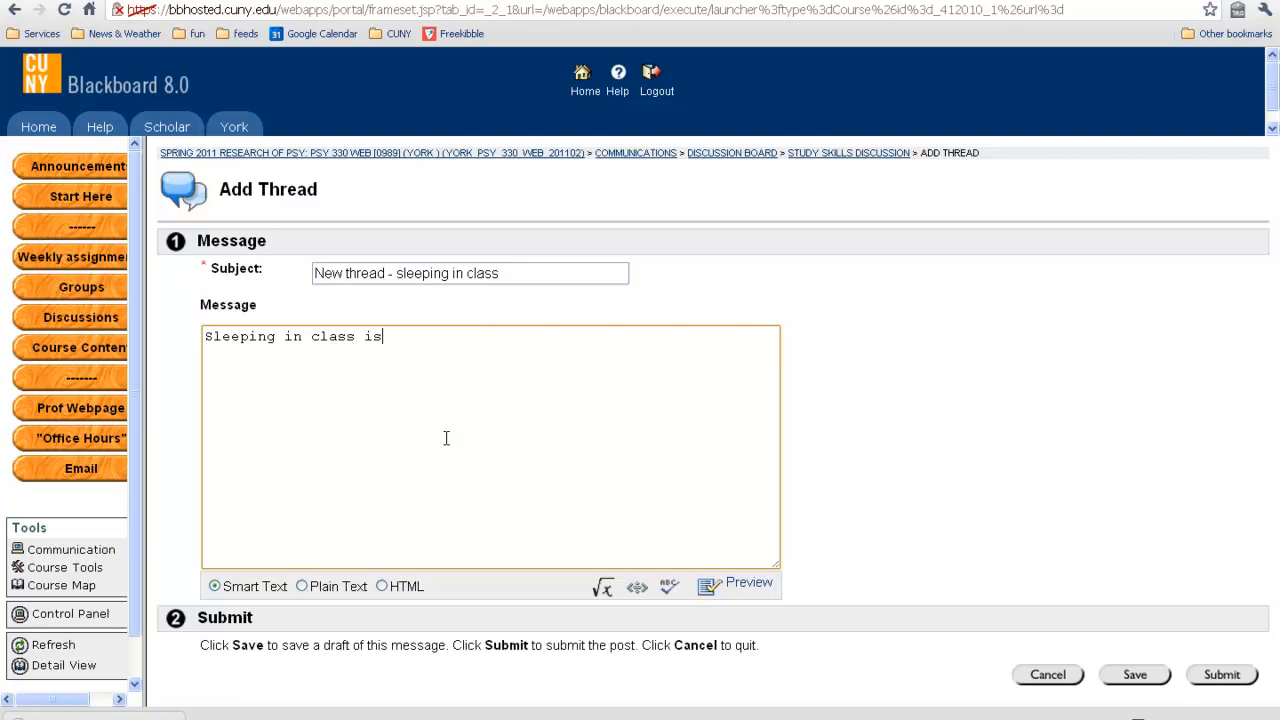
text(o)
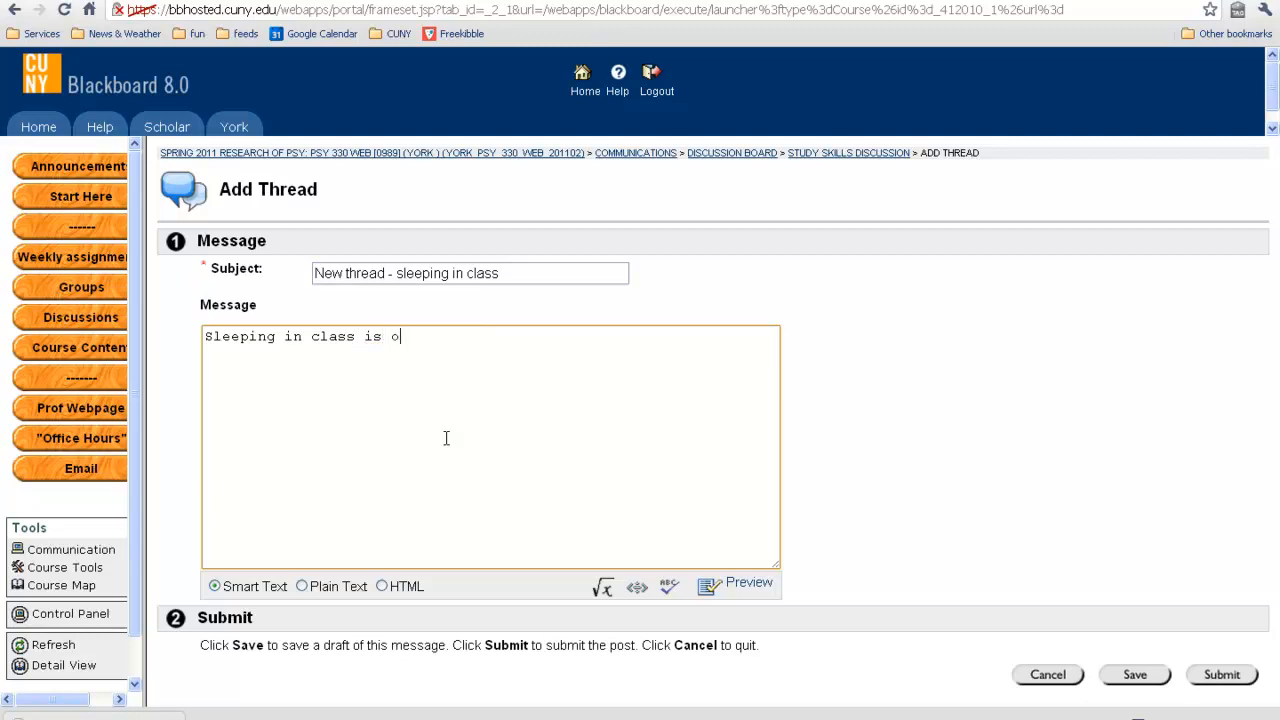
text(not a good)
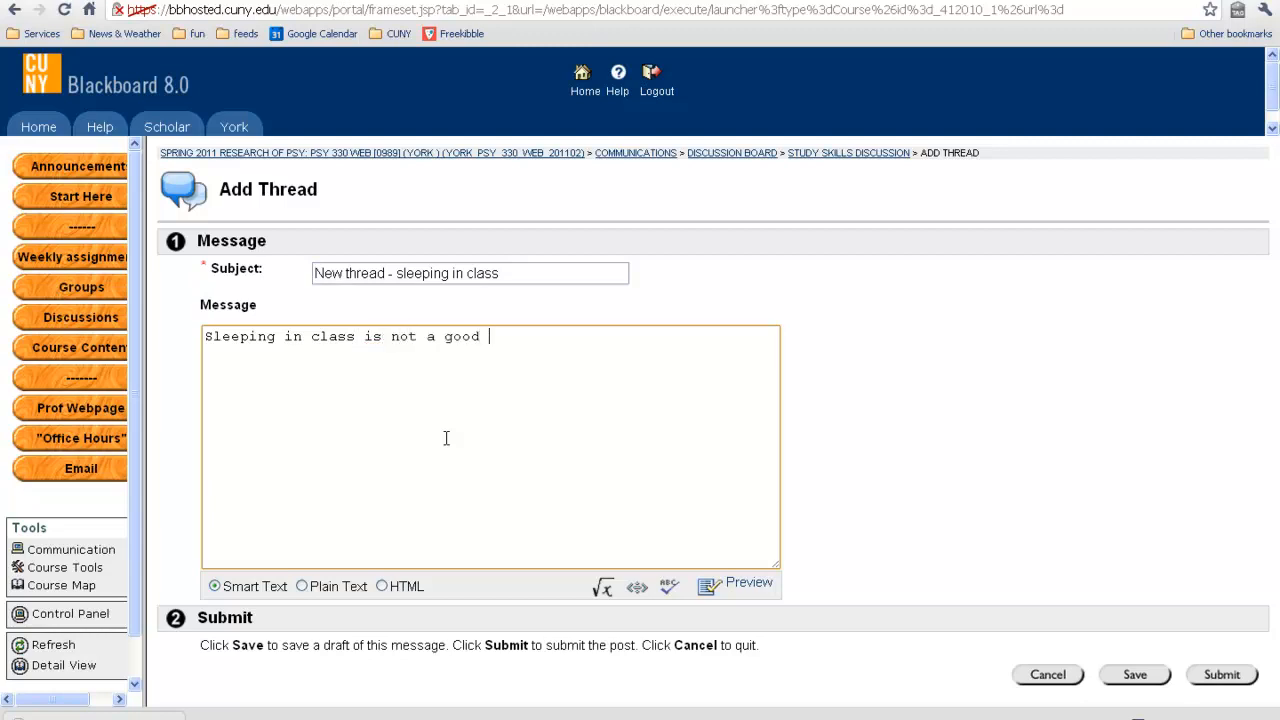
text(study method)
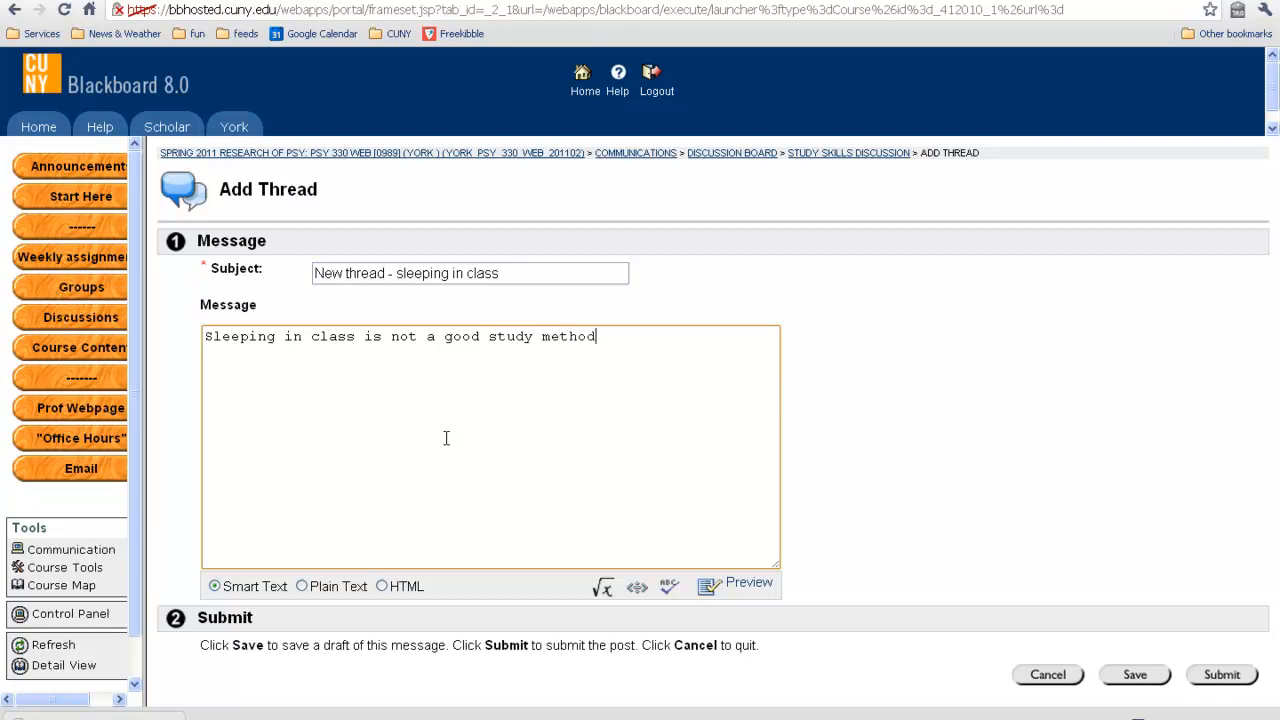
text(.)
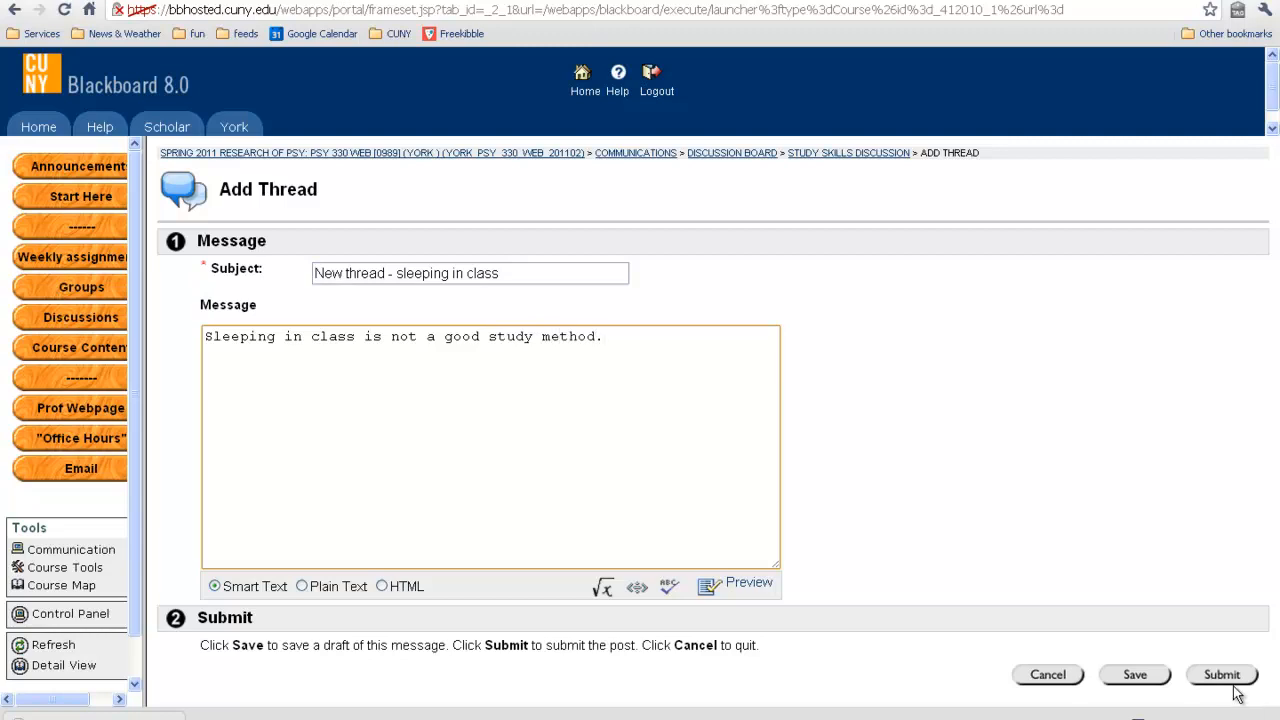
click(1221, 674)
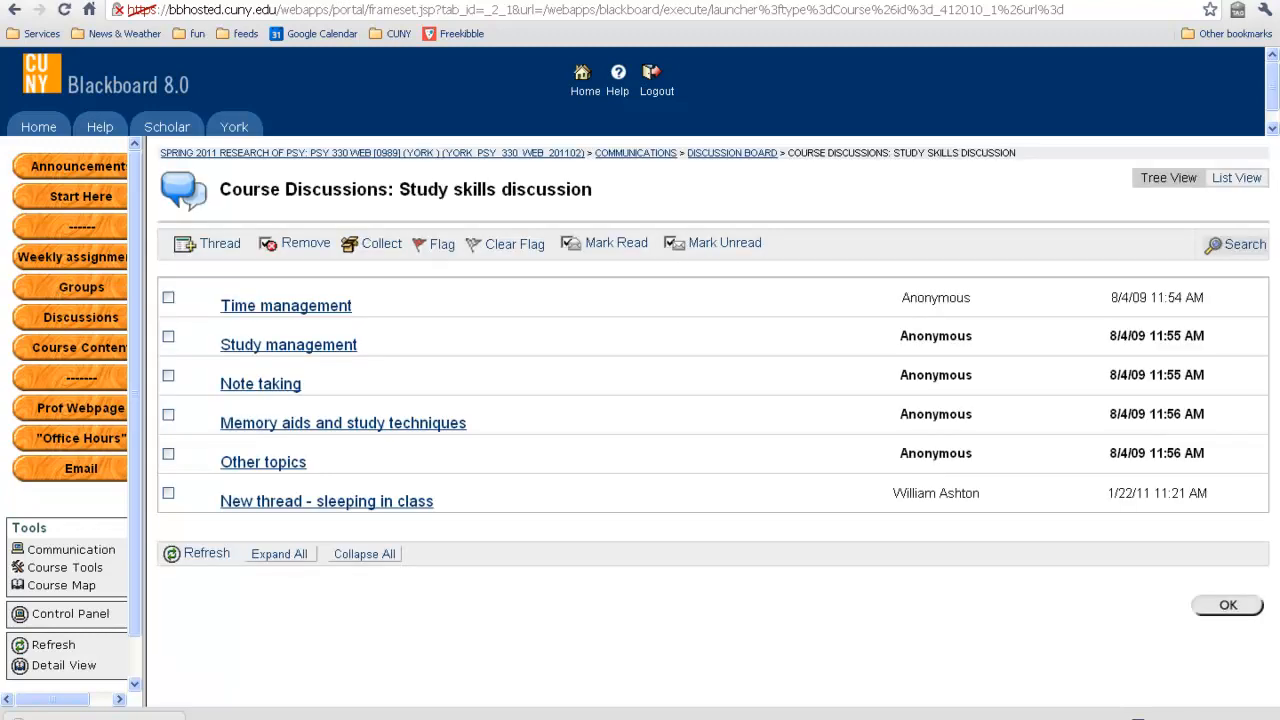
mouse_move(332, 501)
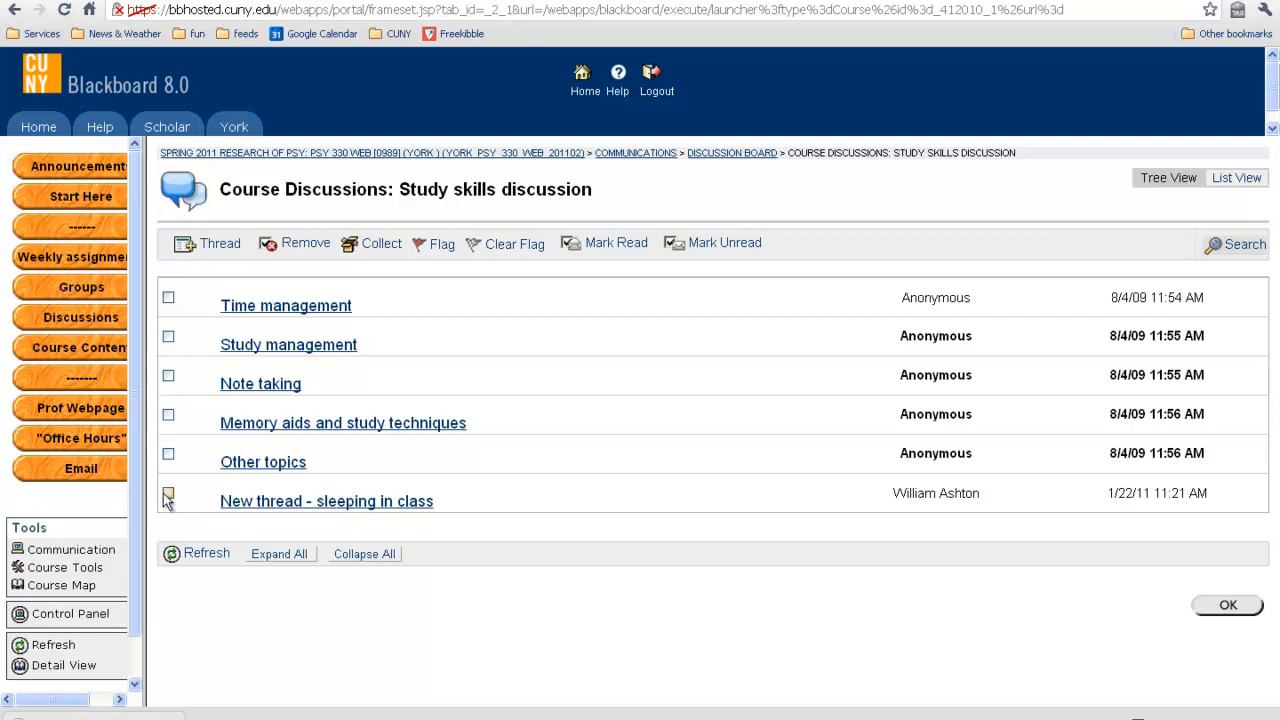
Step: Remove the 'New thread - sleeping in class' thread and confirm the deletion
click(168, 493)
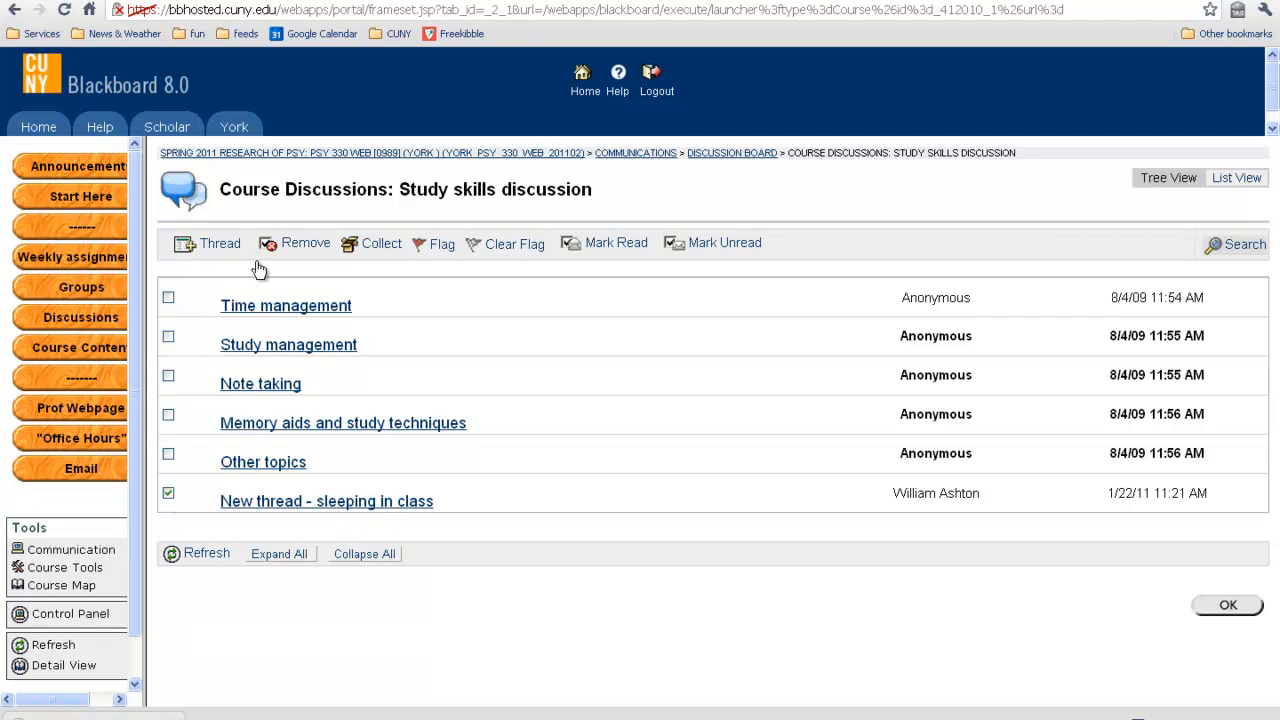
click(305, 243)
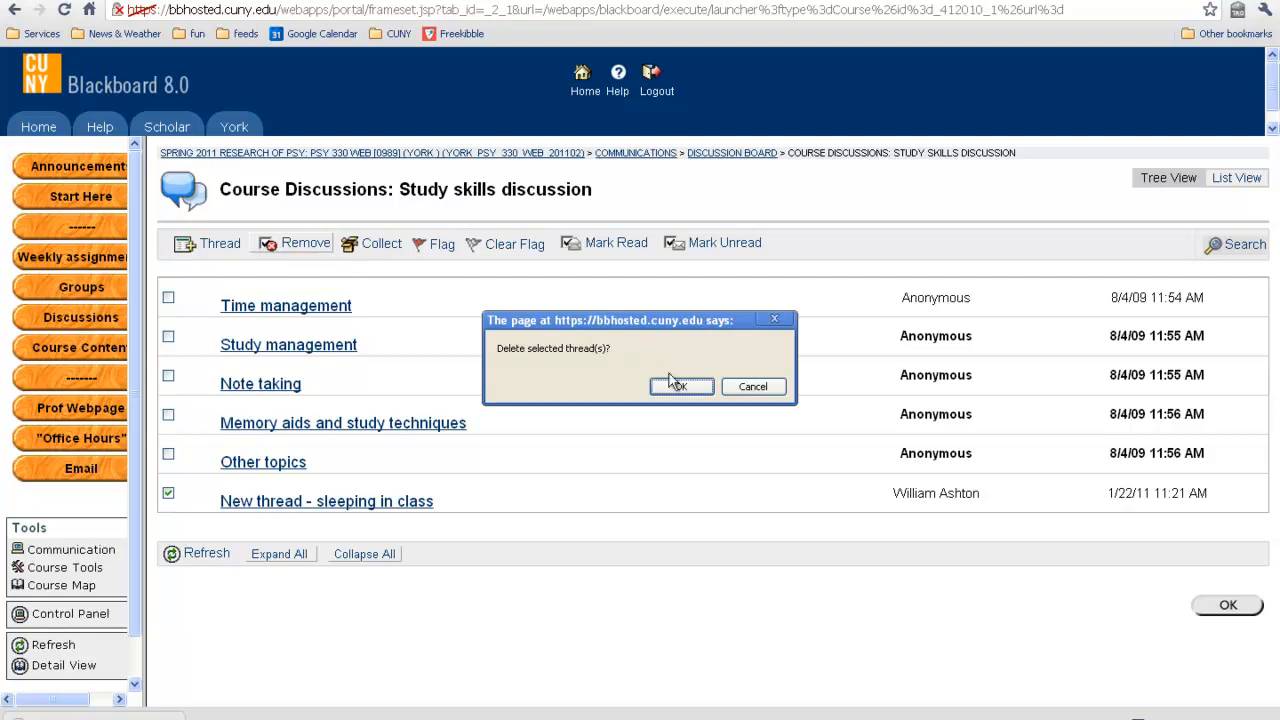
click(680, 387)
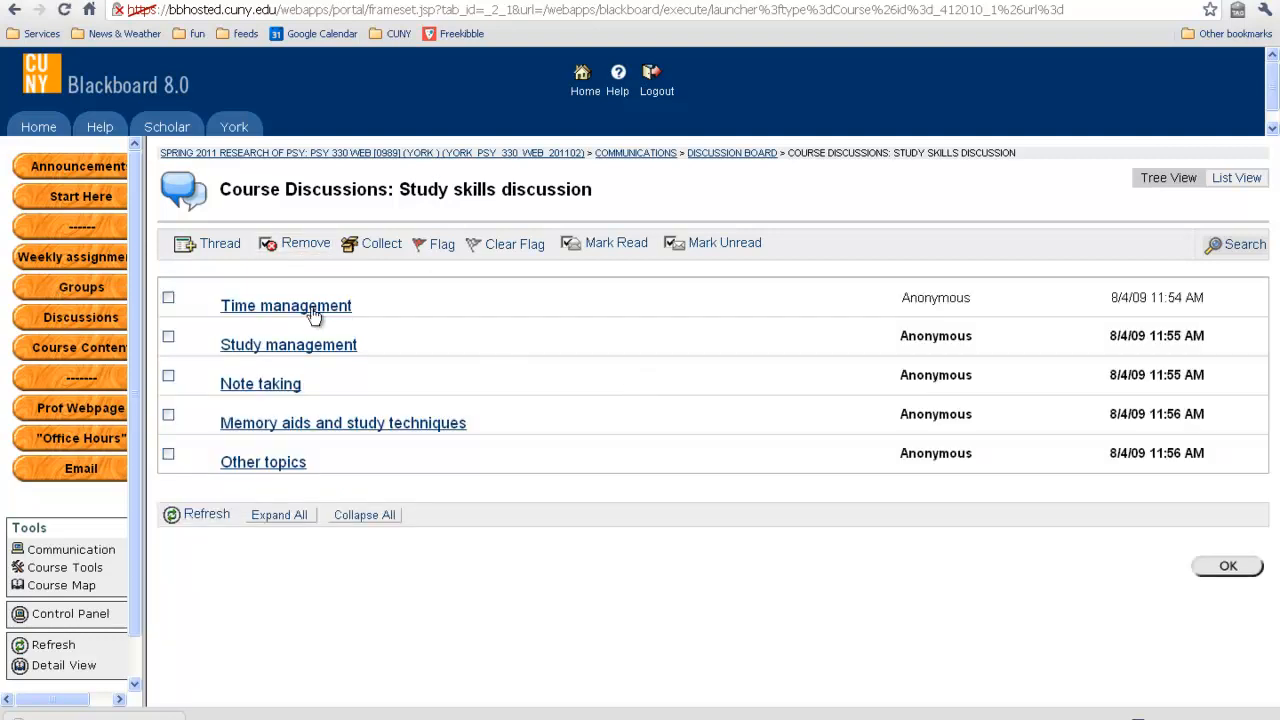
Step: Open the Time management thread to show its anonymous opening post
click(285, 305)
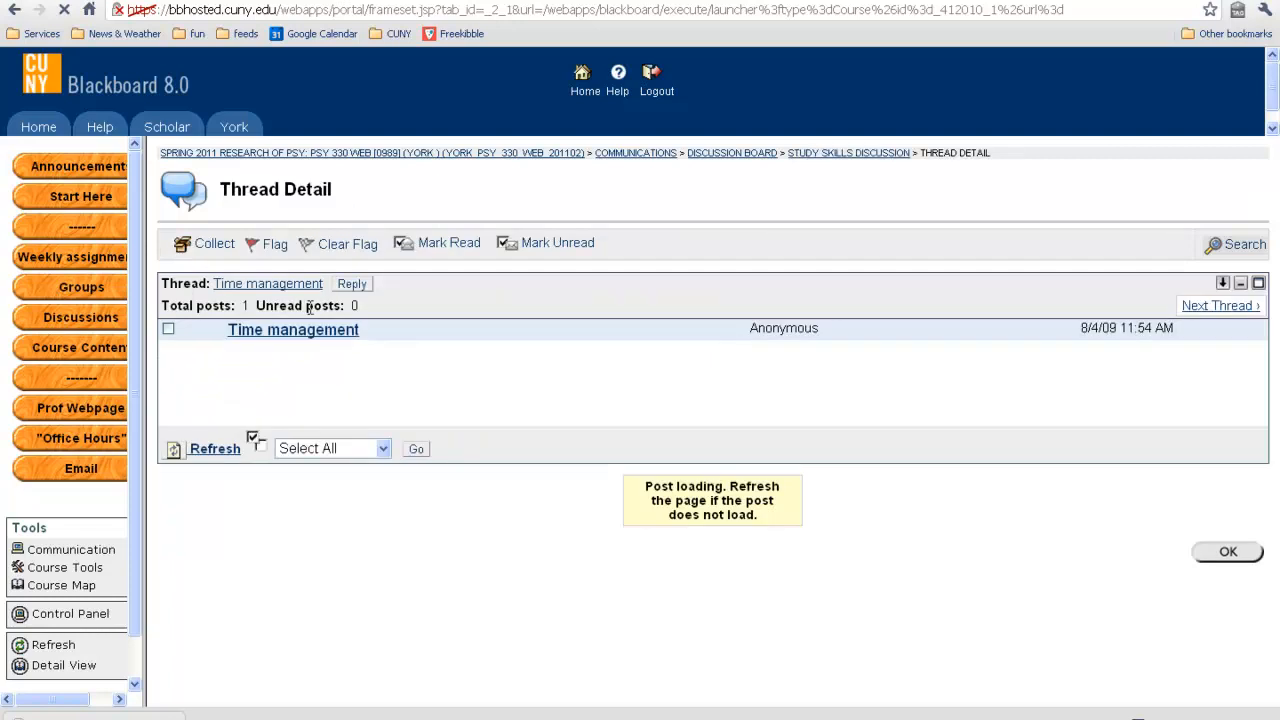
click(292, 329)
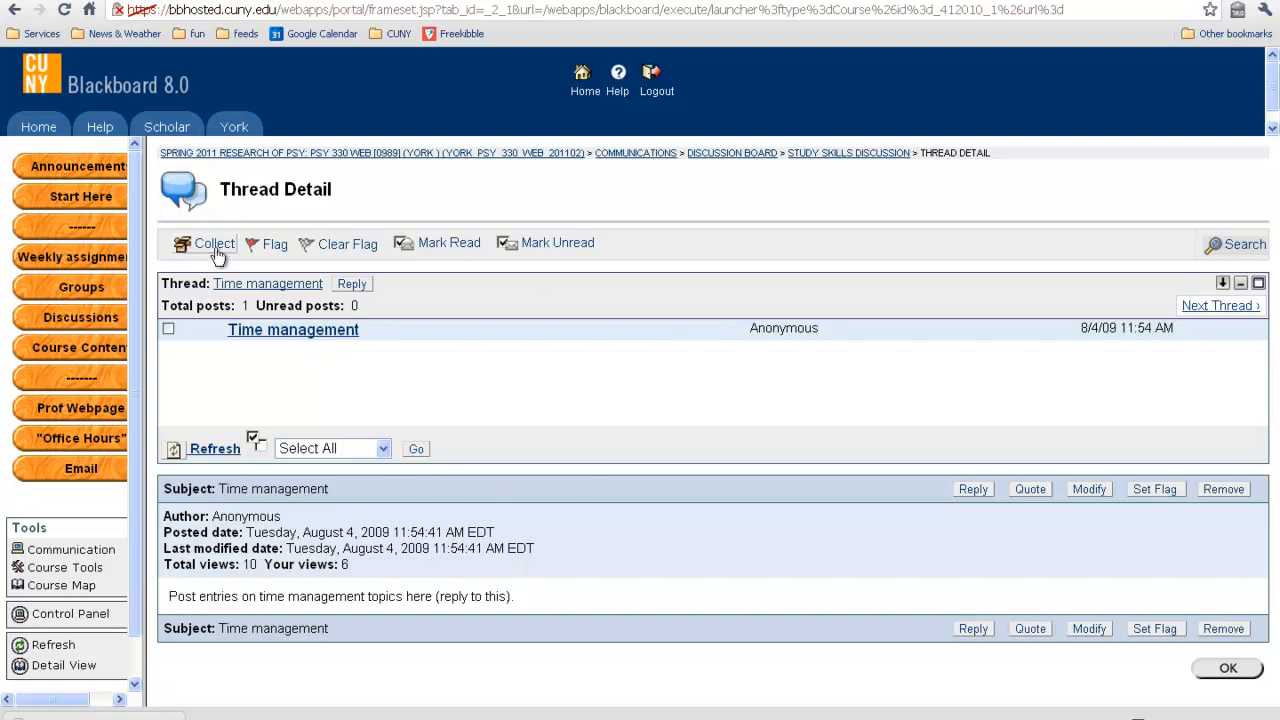
mouse_move(328, 360)
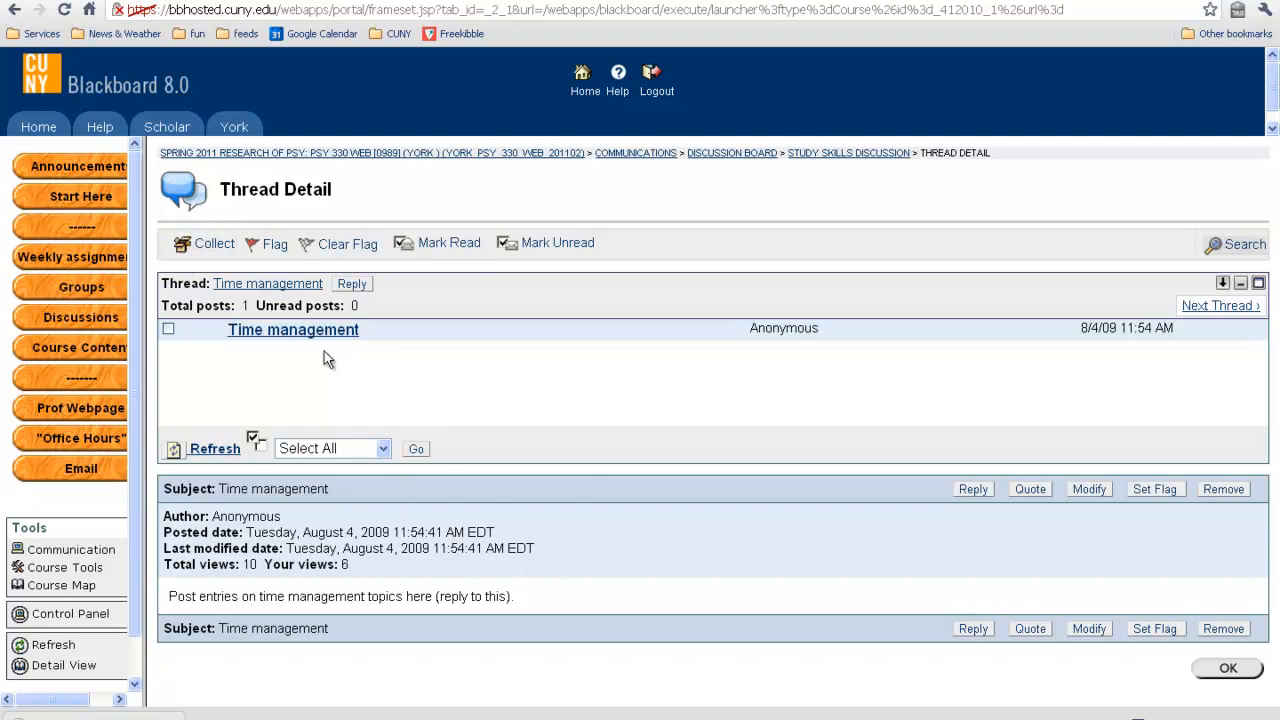
mouse_move(405, 398)
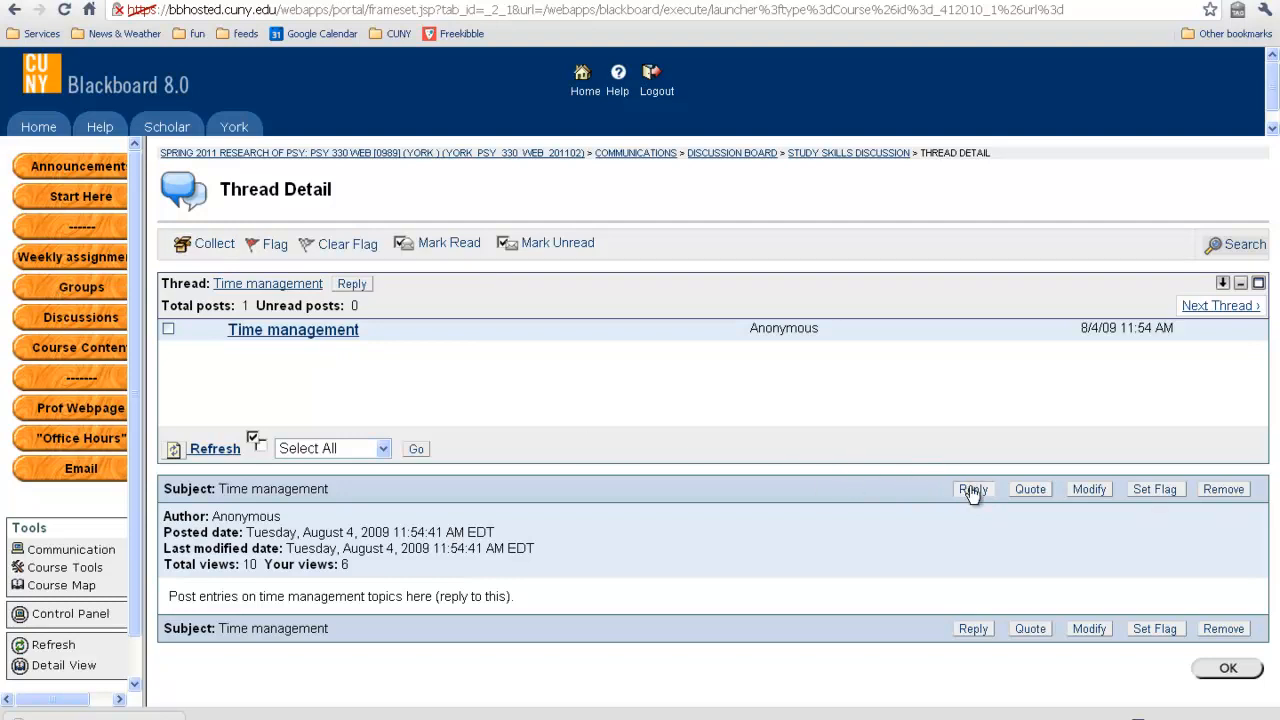
Step: Reply to the Time management post with the subject 'Creating a master schedule'
click(972, 489)
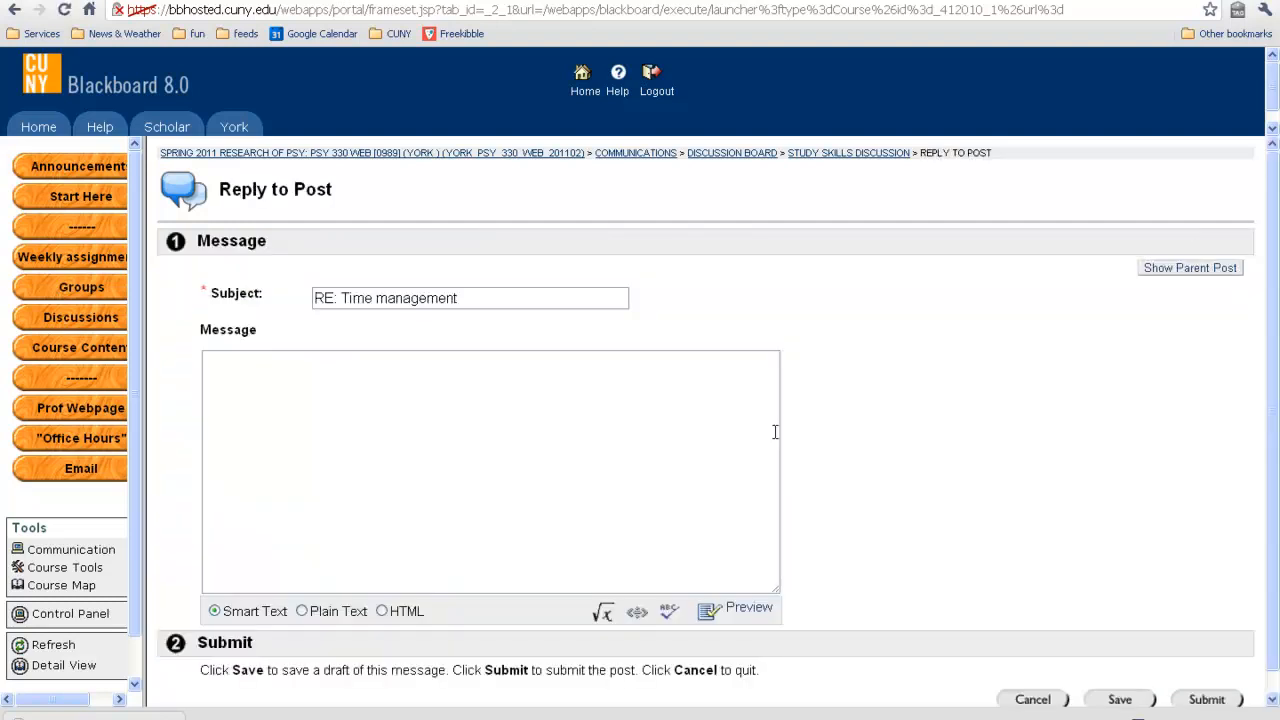
mouse_move(370, 323)
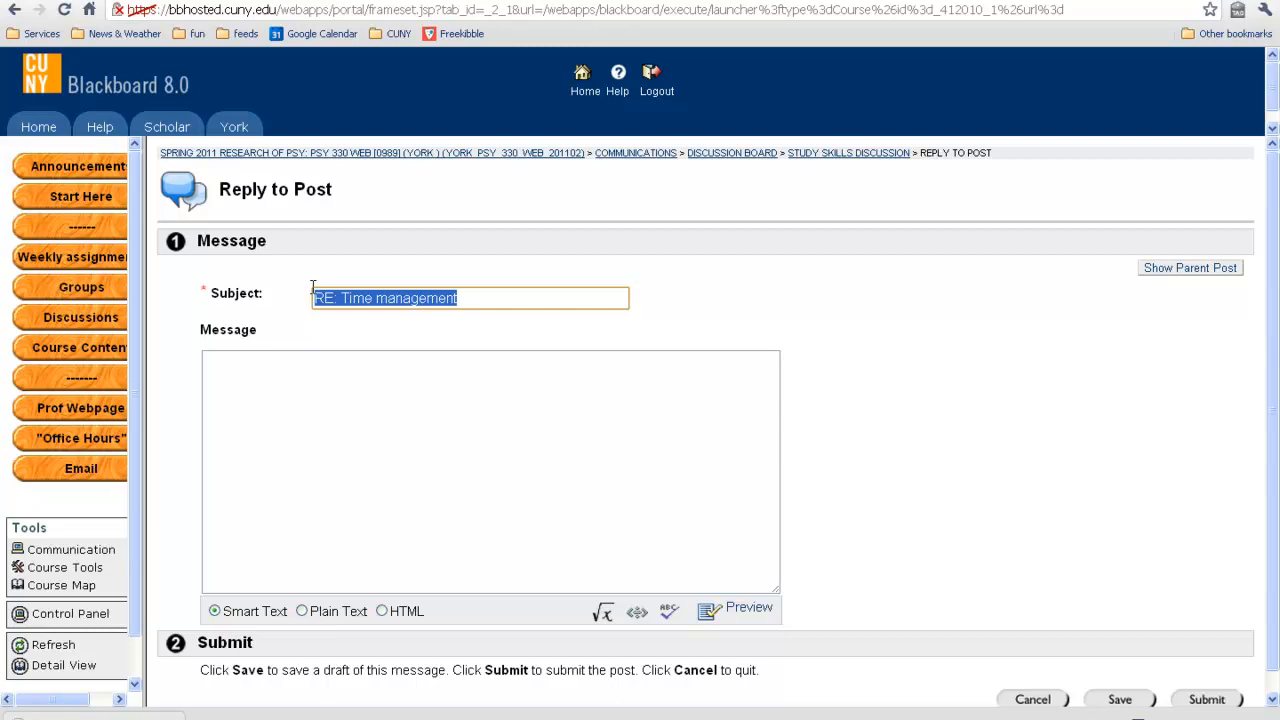
text(Creating a)
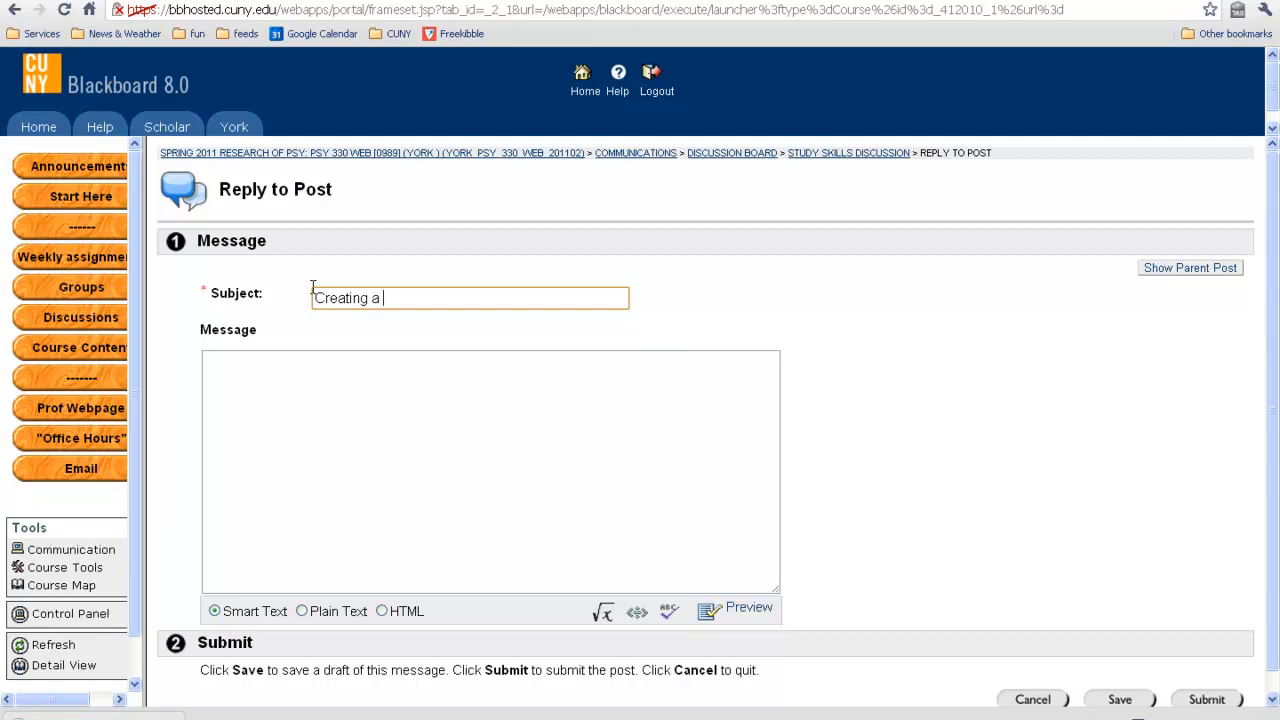
text(master)
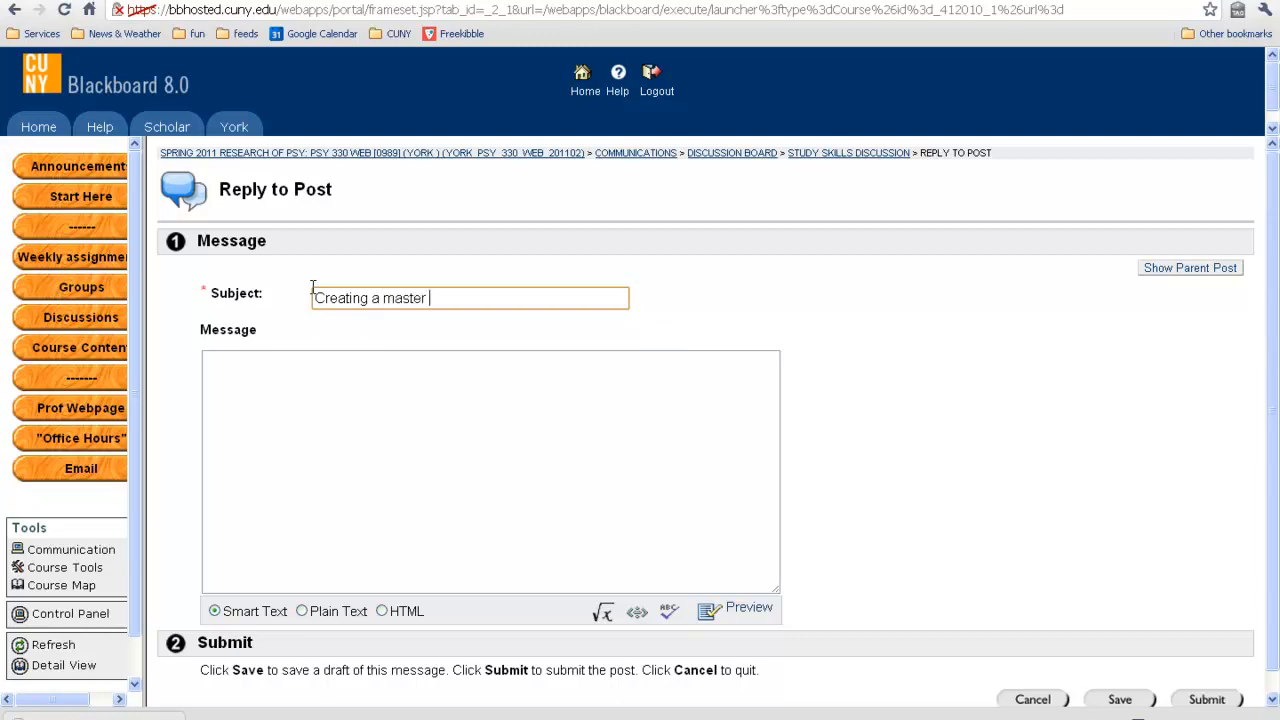
text(schedule)
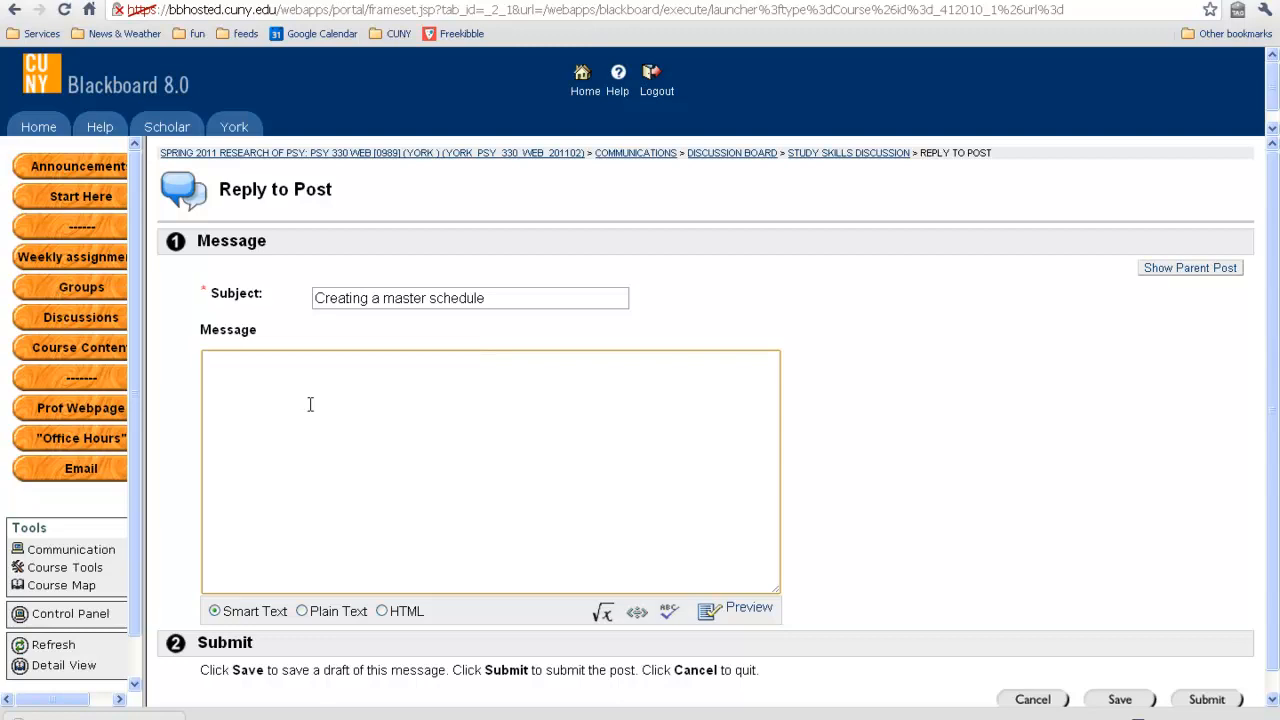
click(205, 362)
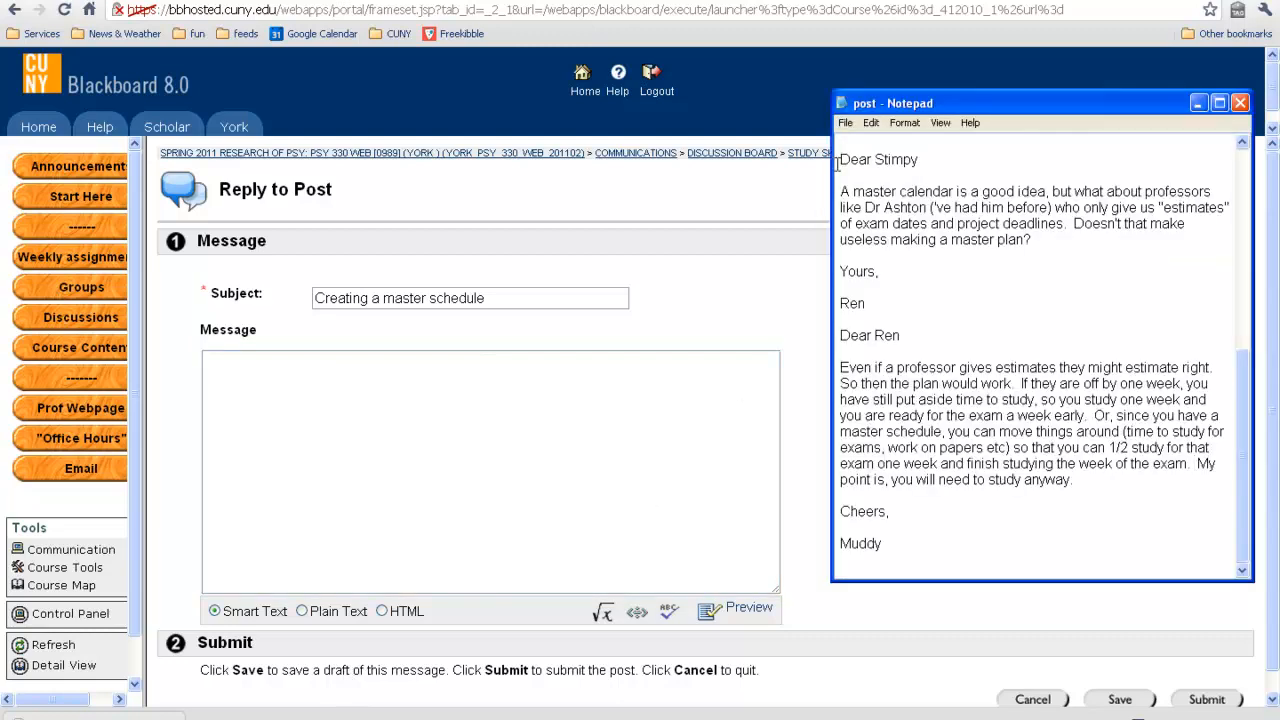
Step: Select the prepared 'Hi Everybody' master calendar text in Notepad for the reply message
drag(841, 159, 888, 223)
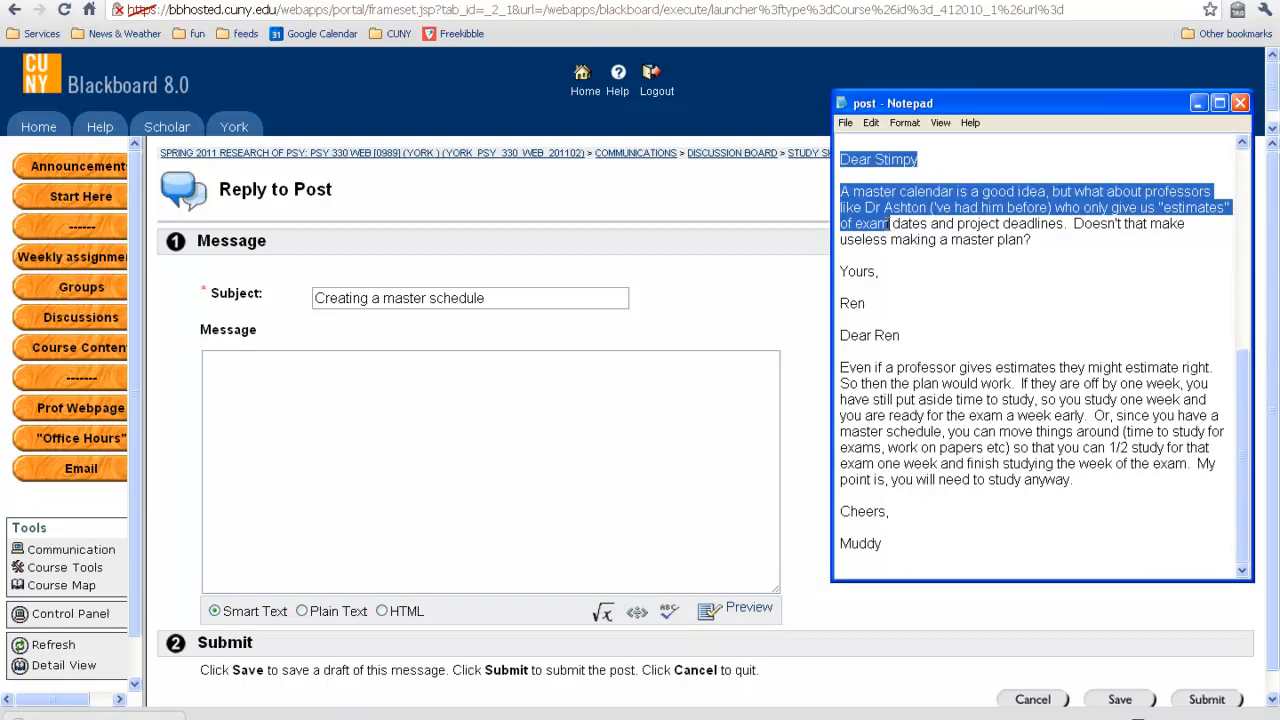
scroll(up, 3)
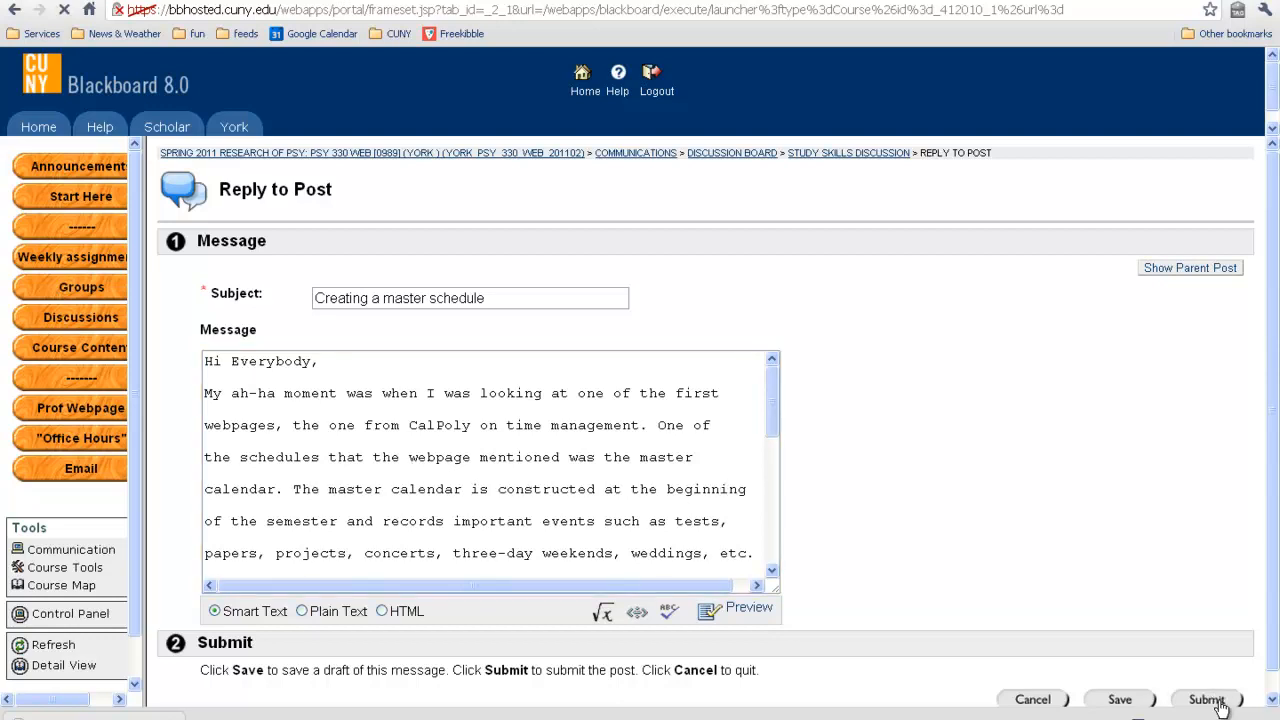
Step: Submit the reply, then open and read the 'Creating a master schedule' post
click(1207, 699)
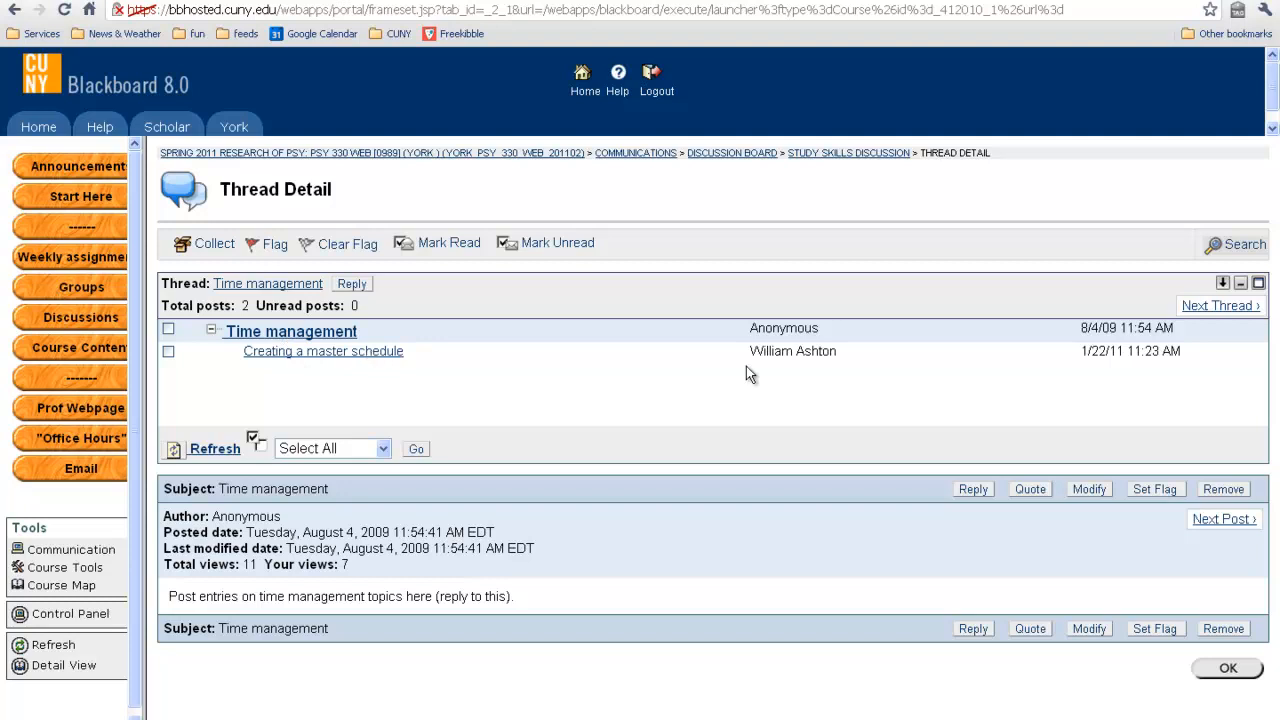
click(323, 351)
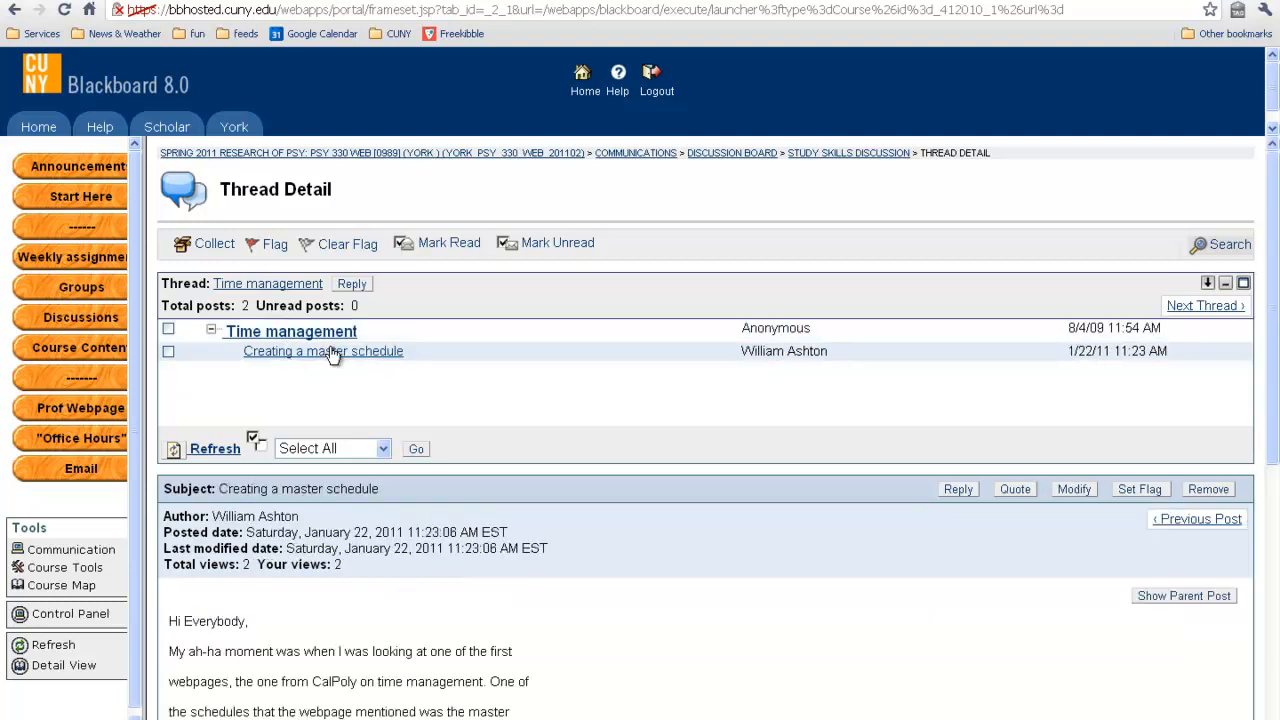
scroll(down, 3)
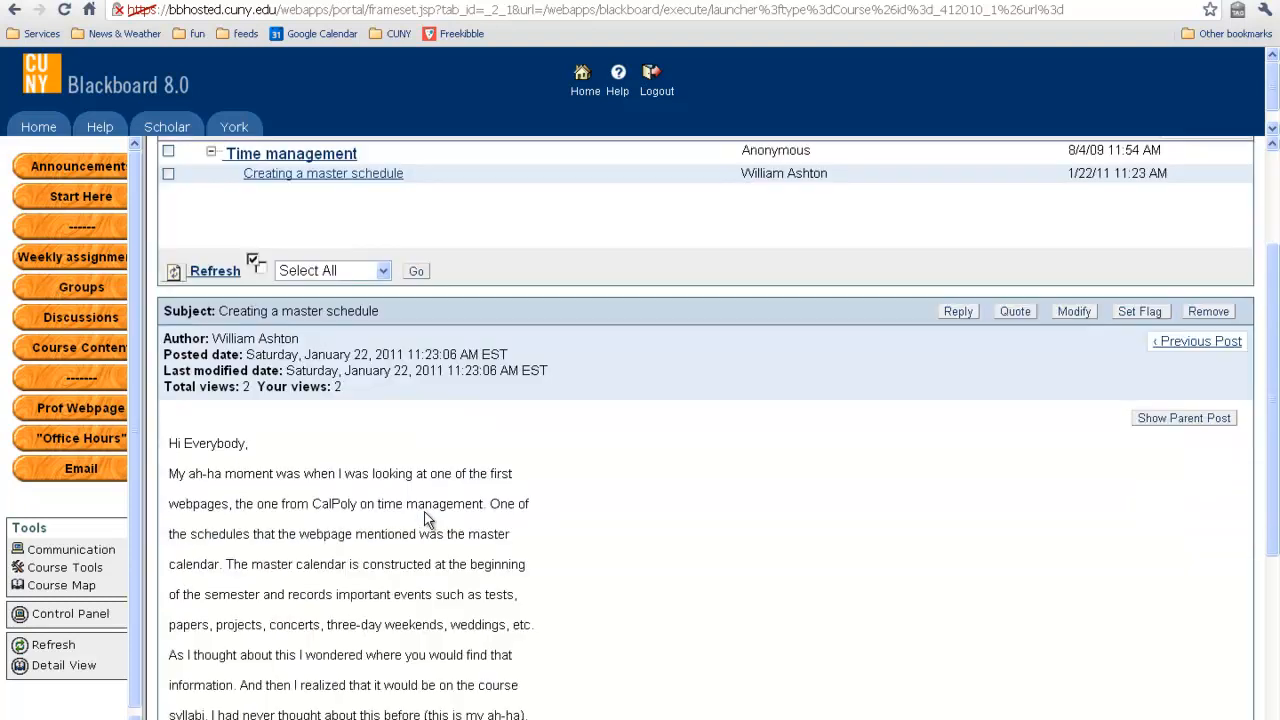
scroll(down, 3)
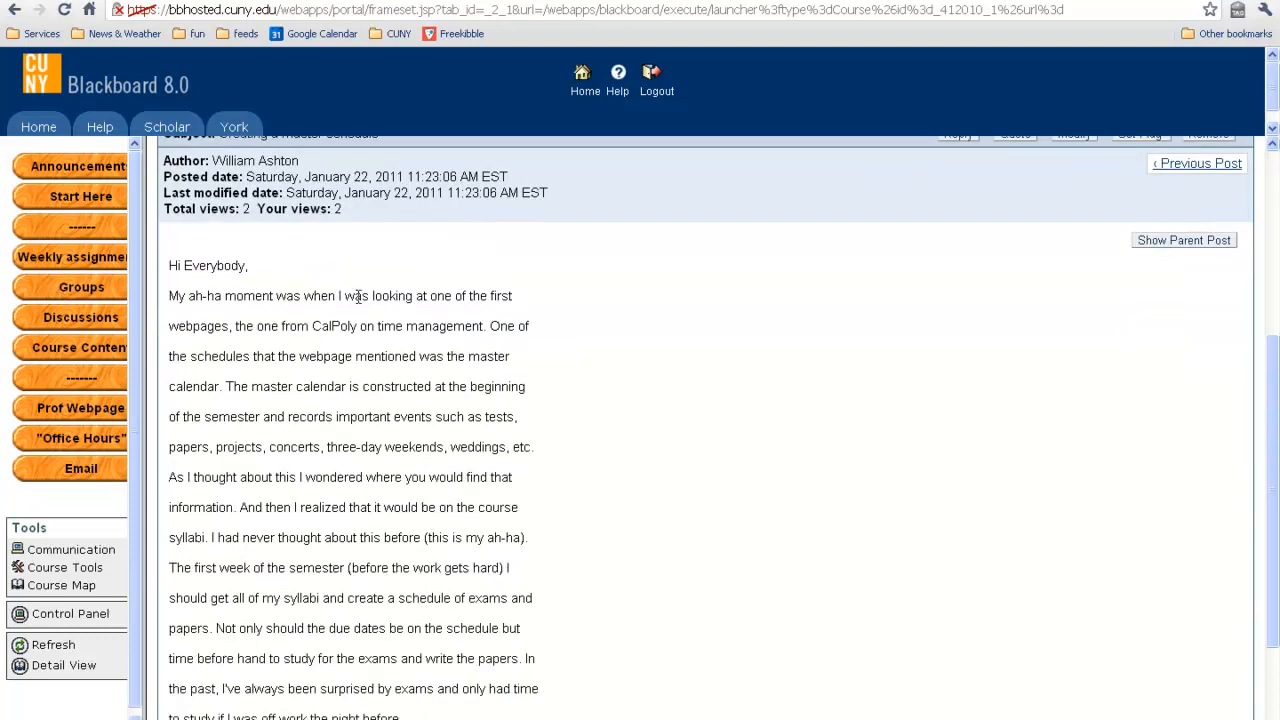
mouse_move(388, 560)
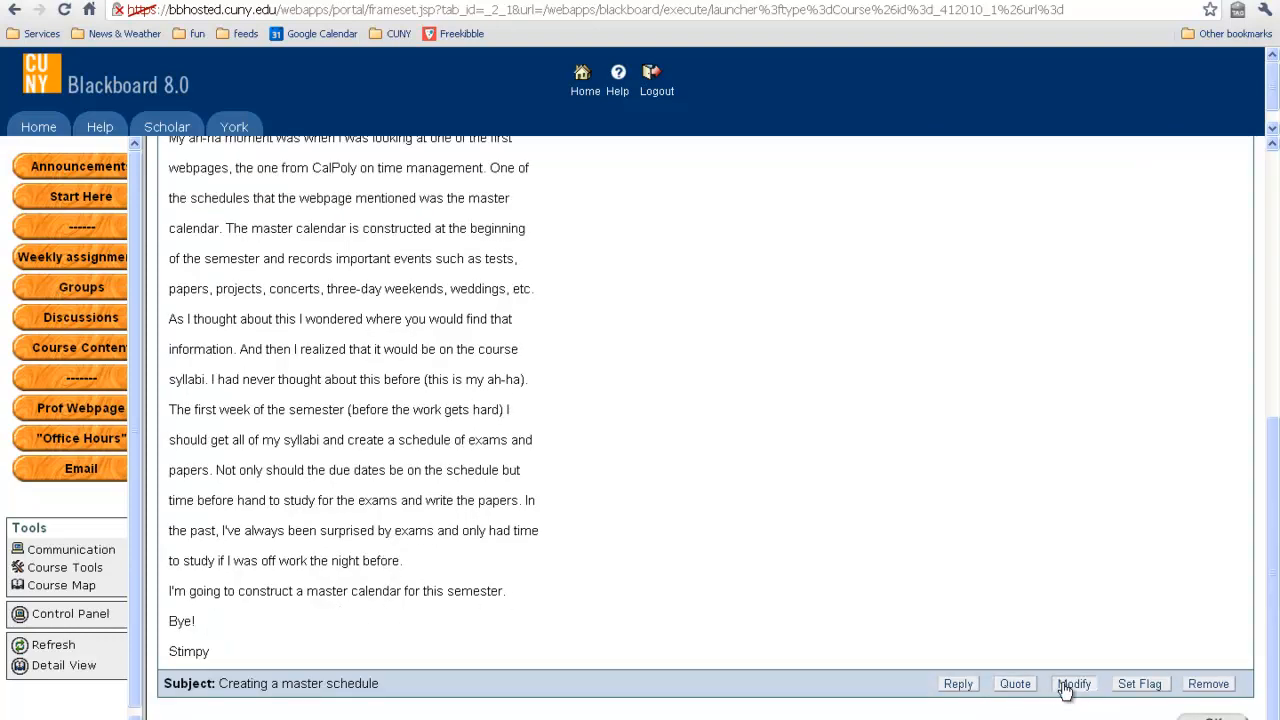
mouse_move(1080, 692)
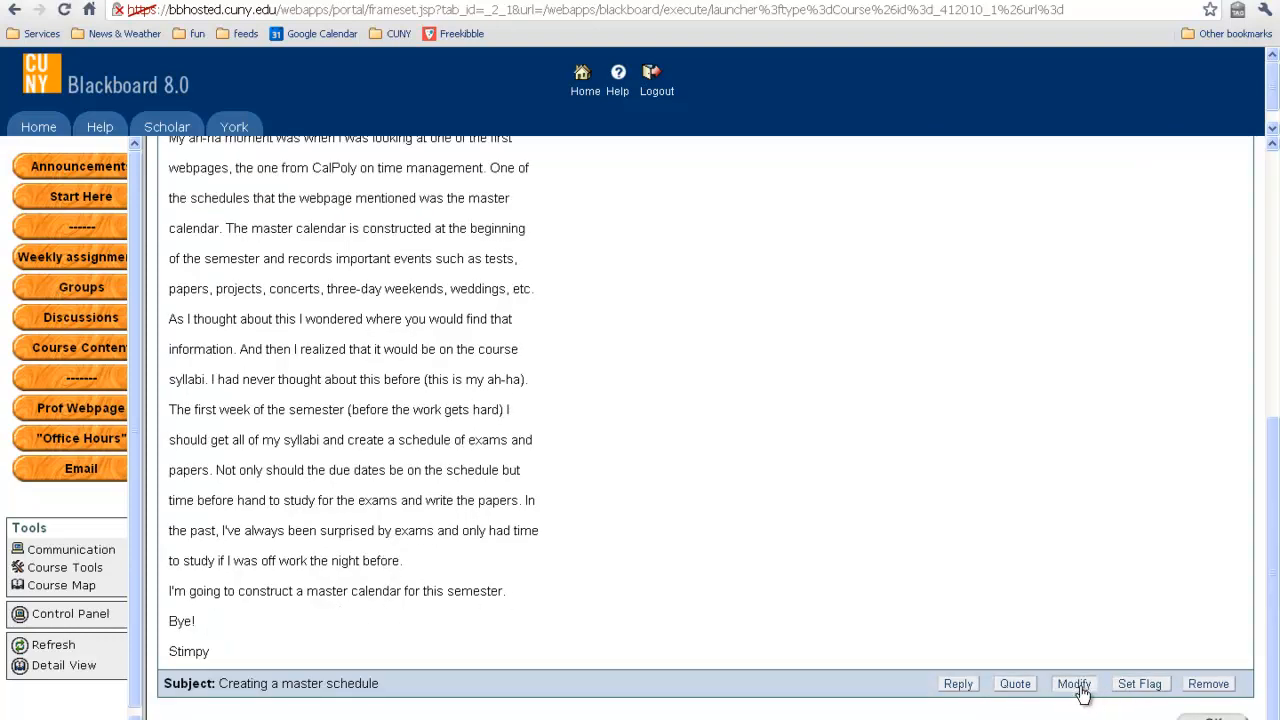
Step: Modify the 'Creating a master schedule' reply to remove extra line breaks, then resubmit it
click(1073, 683)
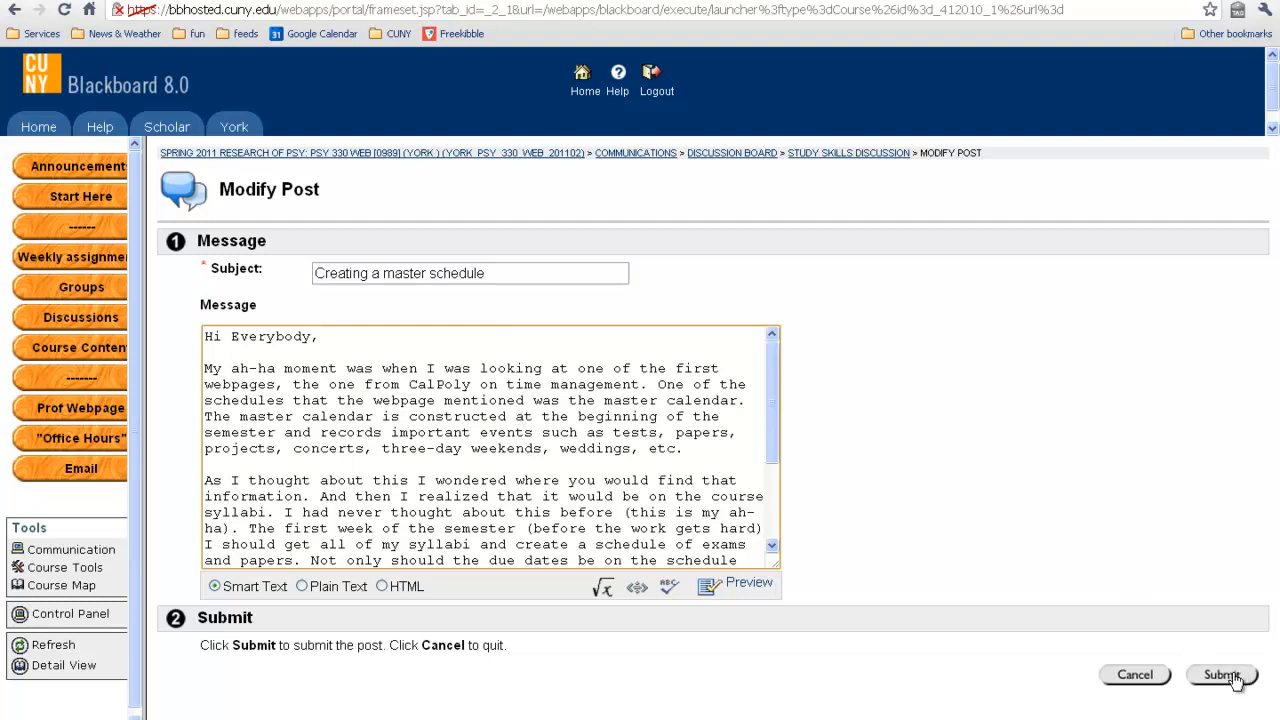
click(1220, 675)
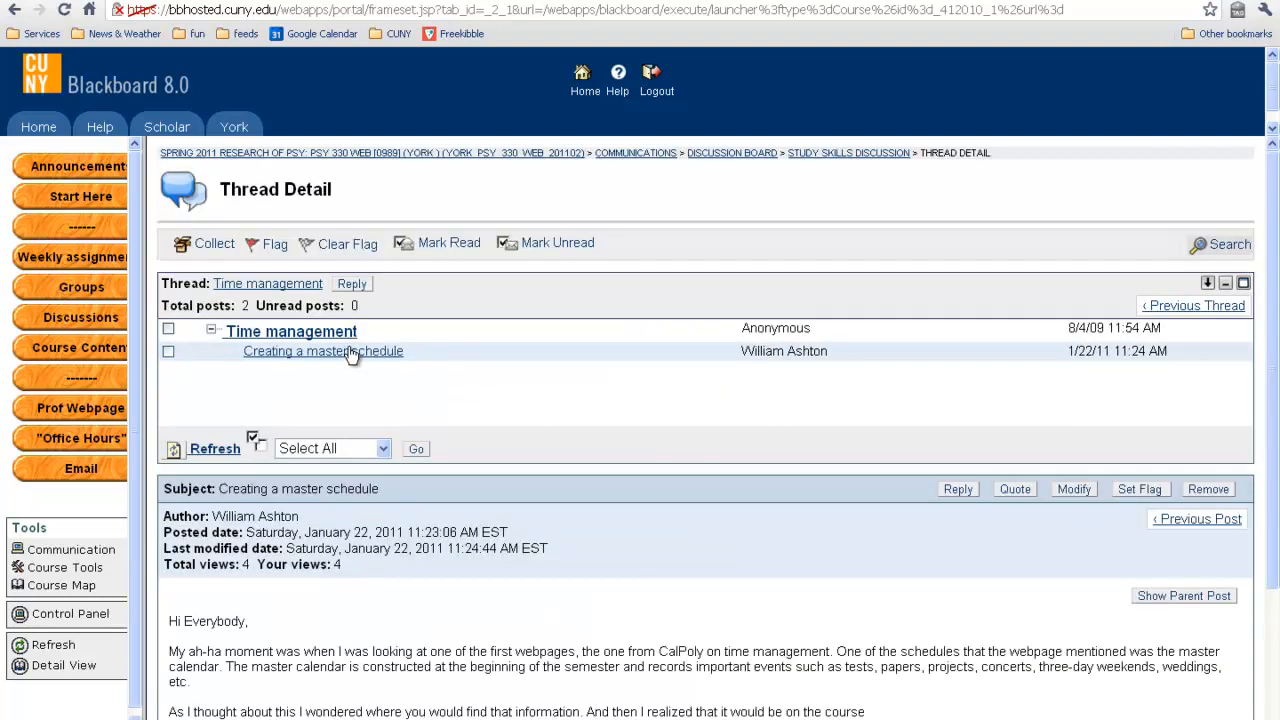
scroll(down, 3)
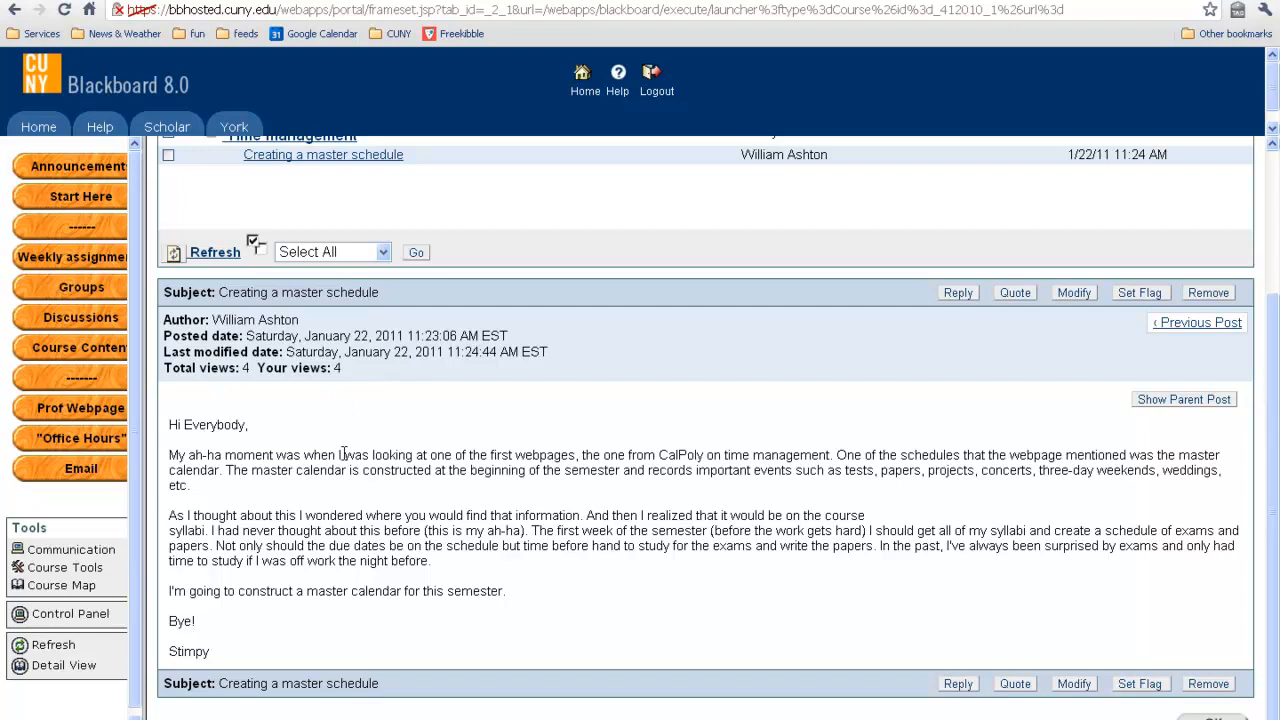
mouse_move(404, 391)
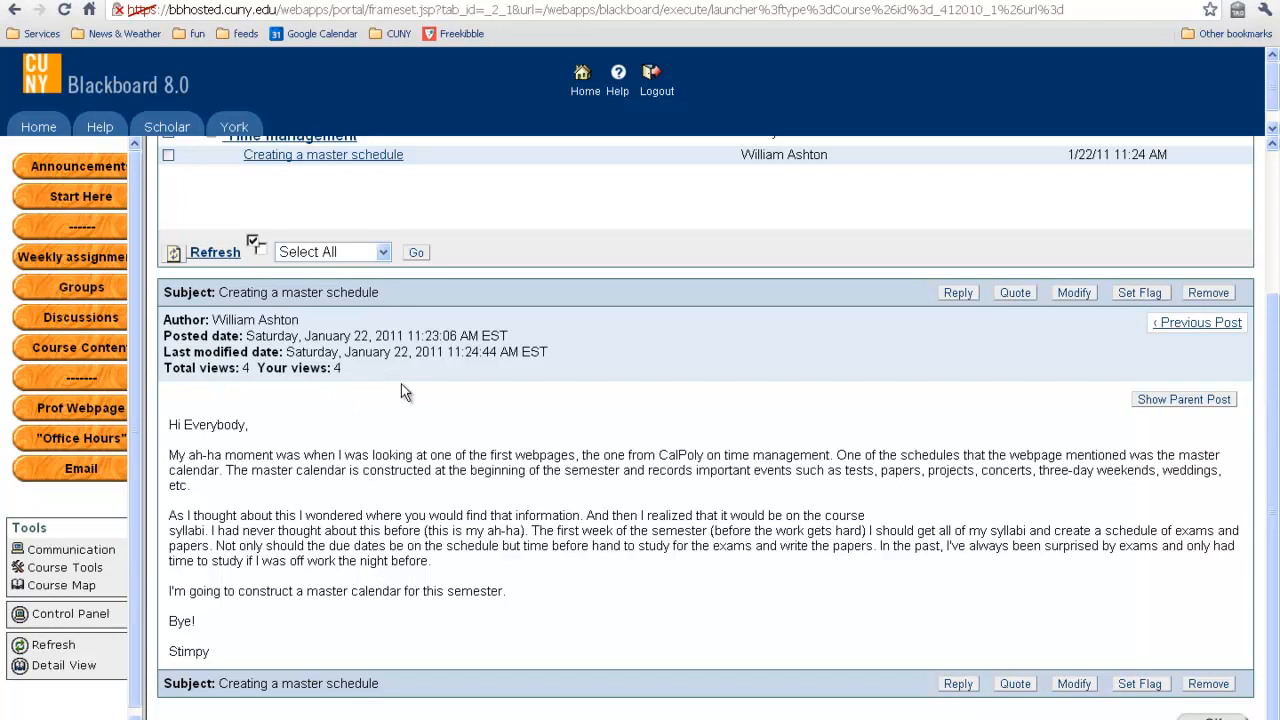